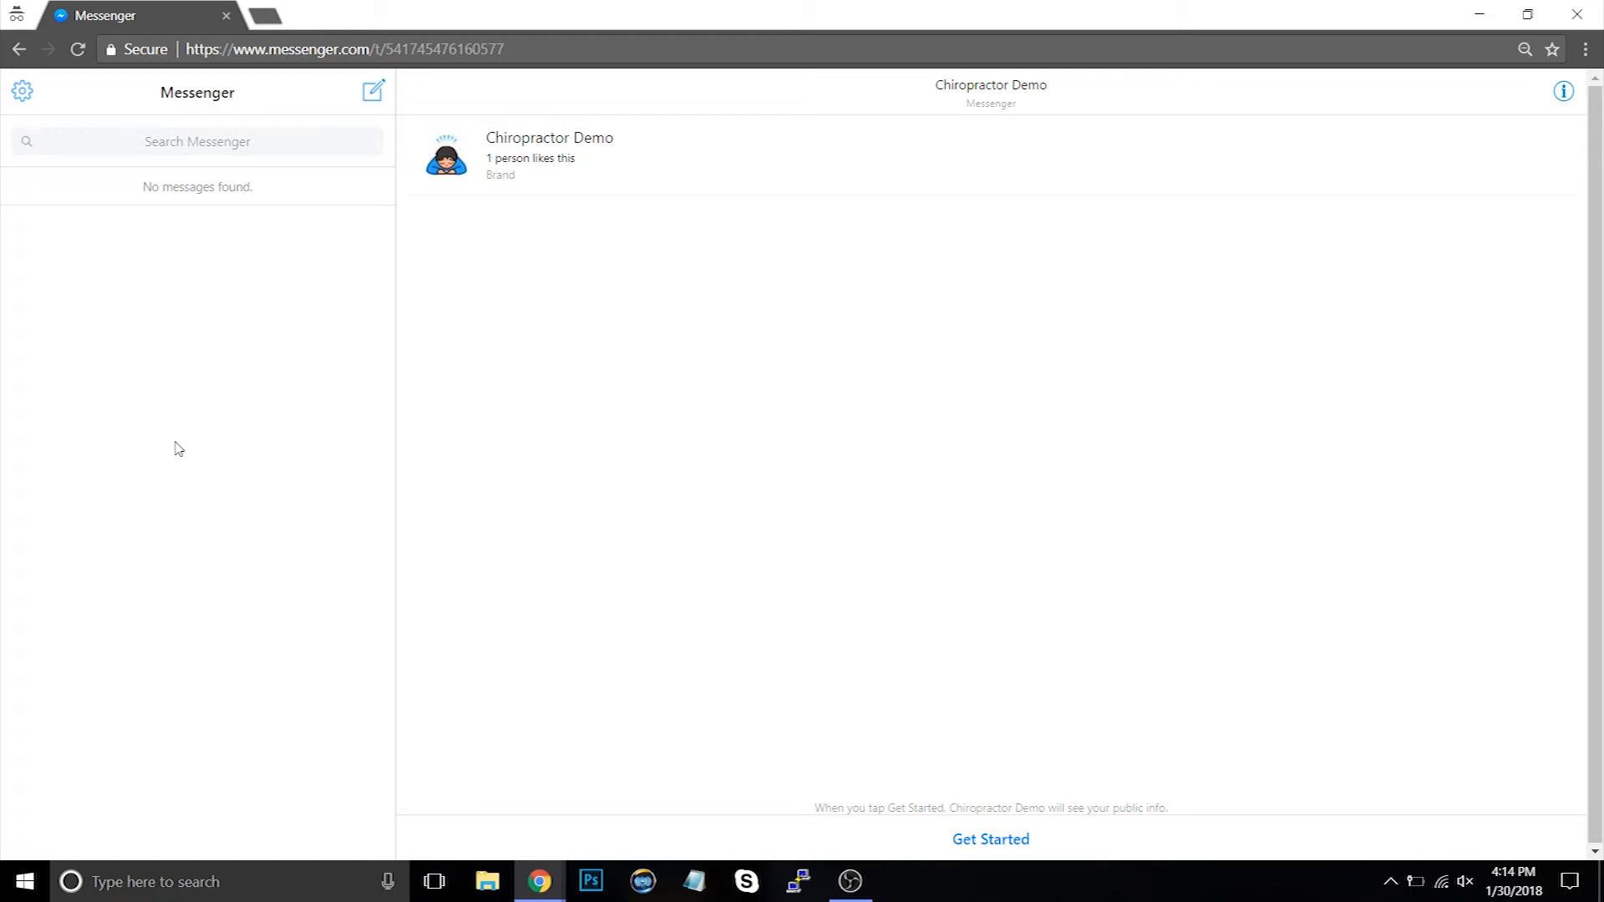
mouse_move(1035, 847)
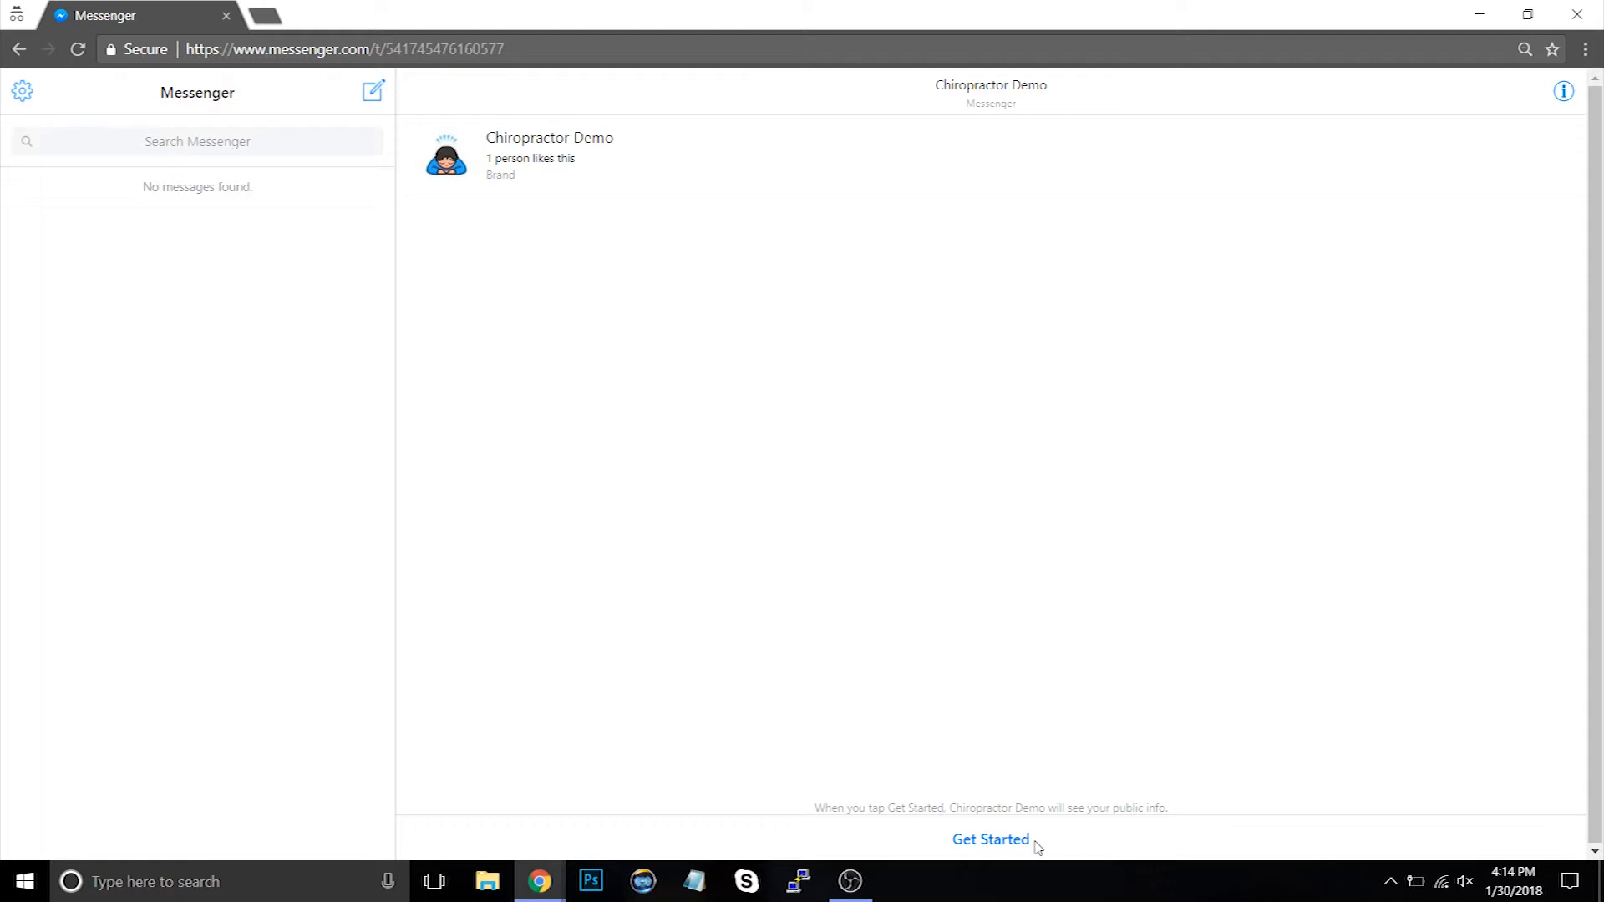
Press Get Started in the Chiropractor Demo chat to receive the bot's logo and introduction.
click(989, 838)
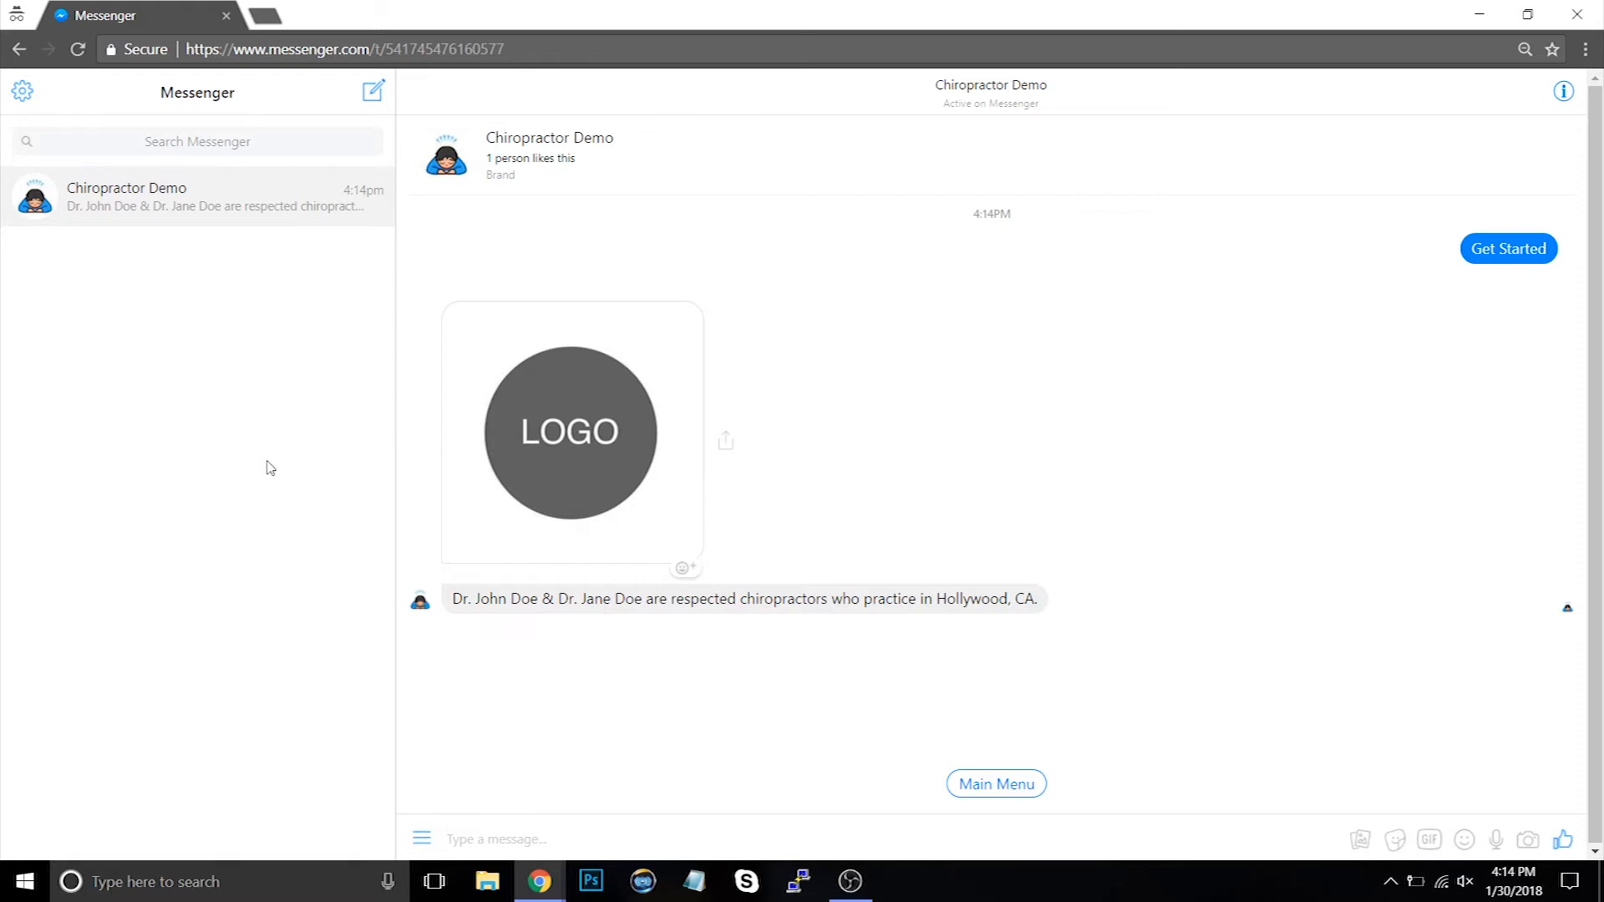
click(496, 838)
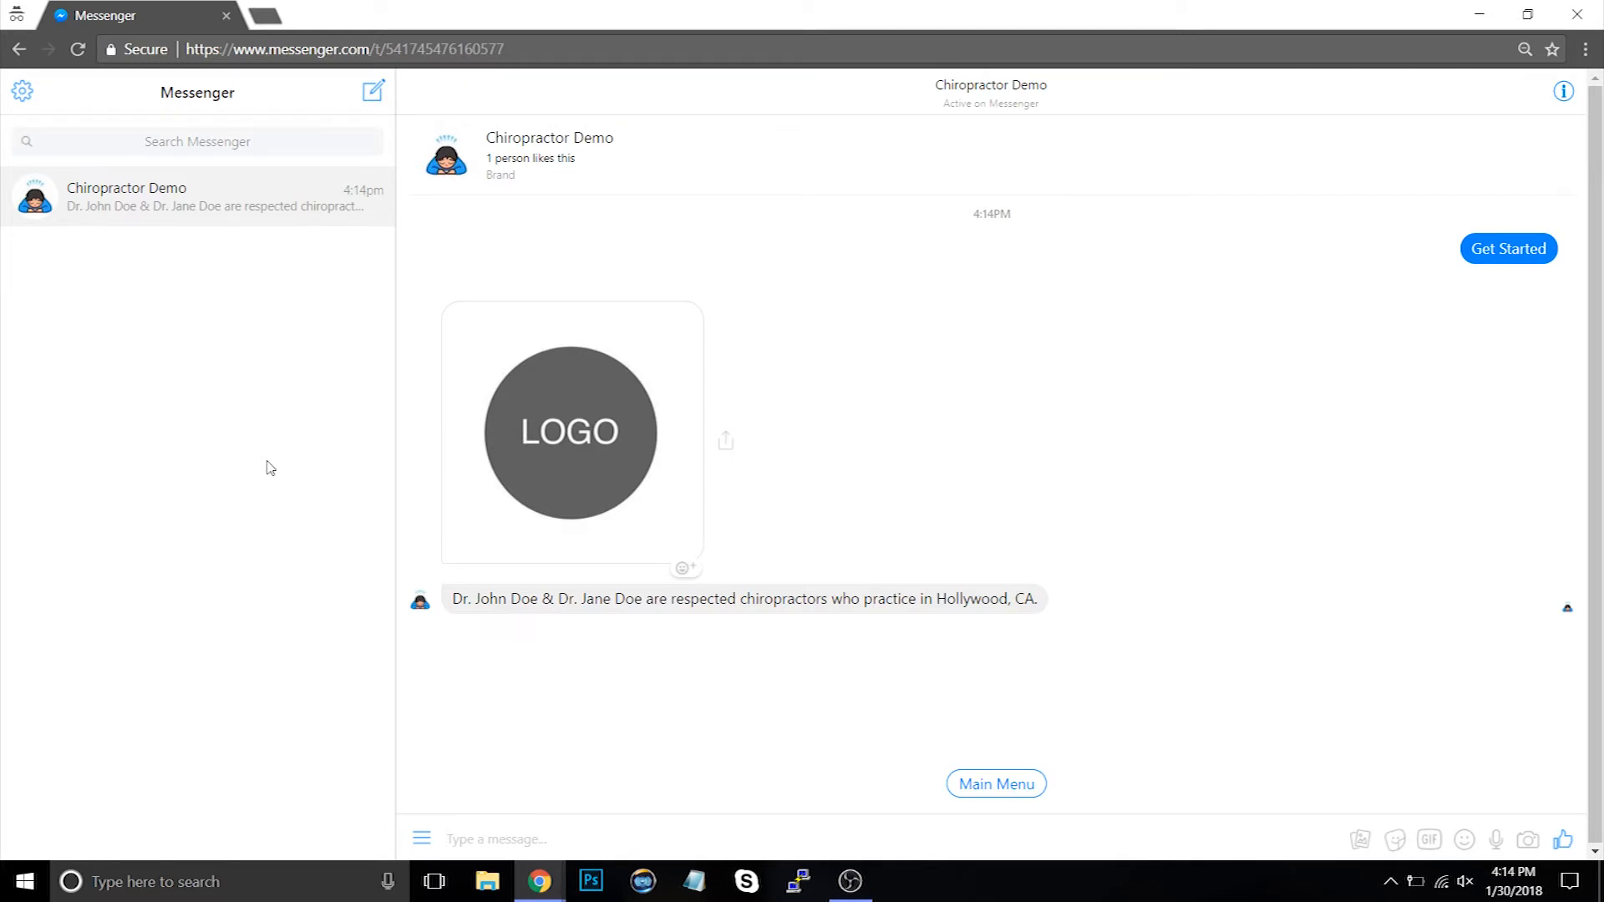
Open the bot's Main Menu and choose Get Started on the New Patients card.
click(994, 783)
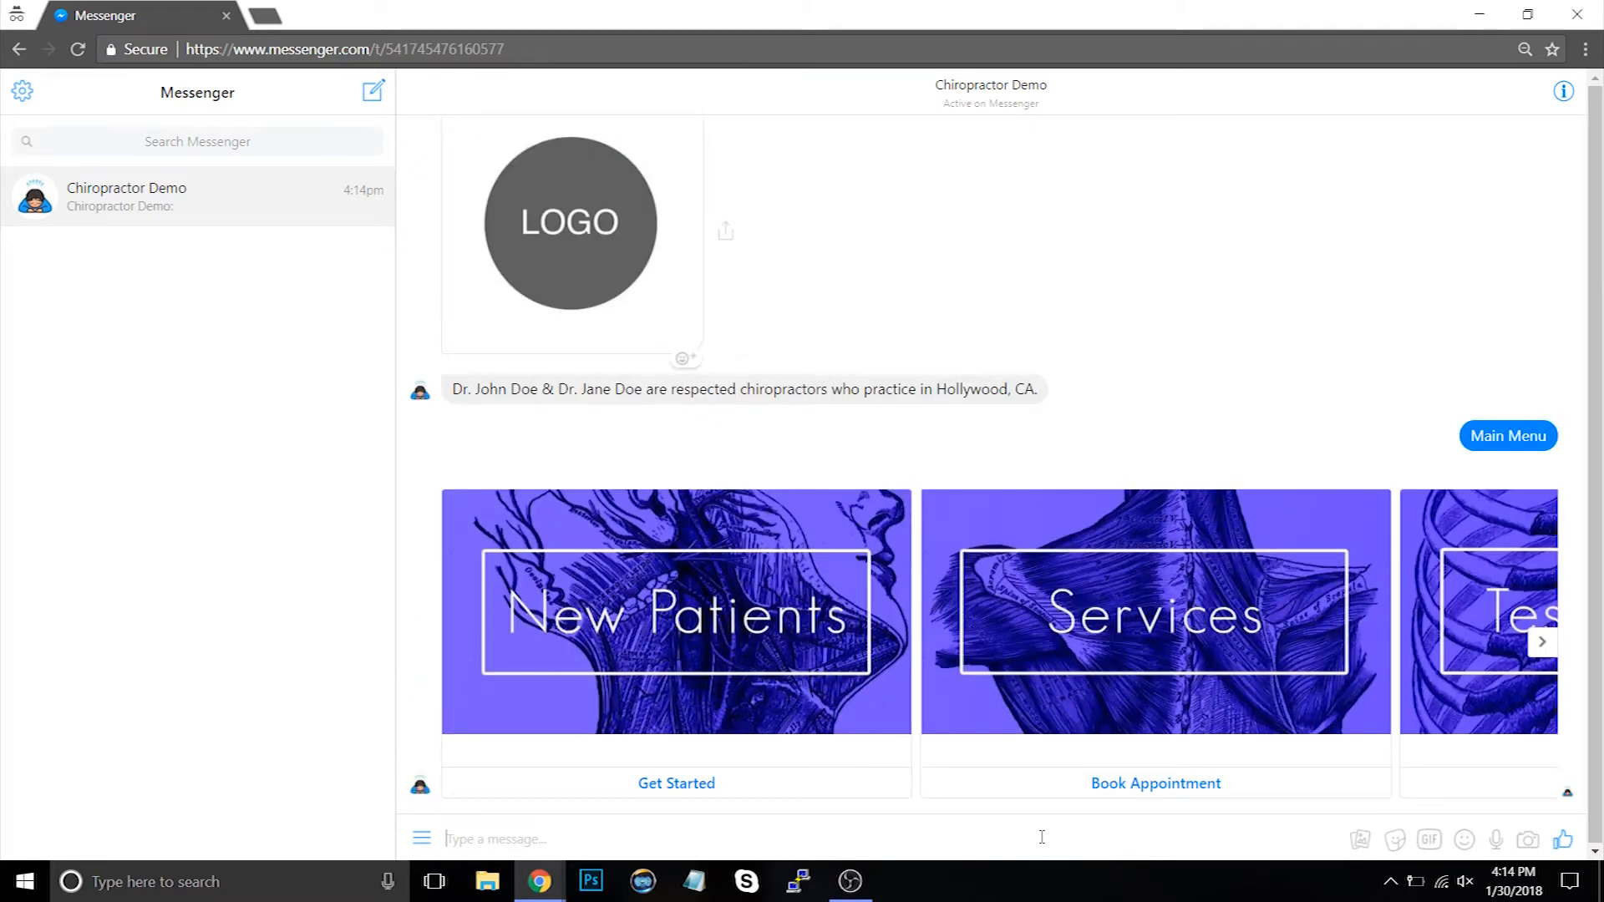
mouse_move(803, 637)
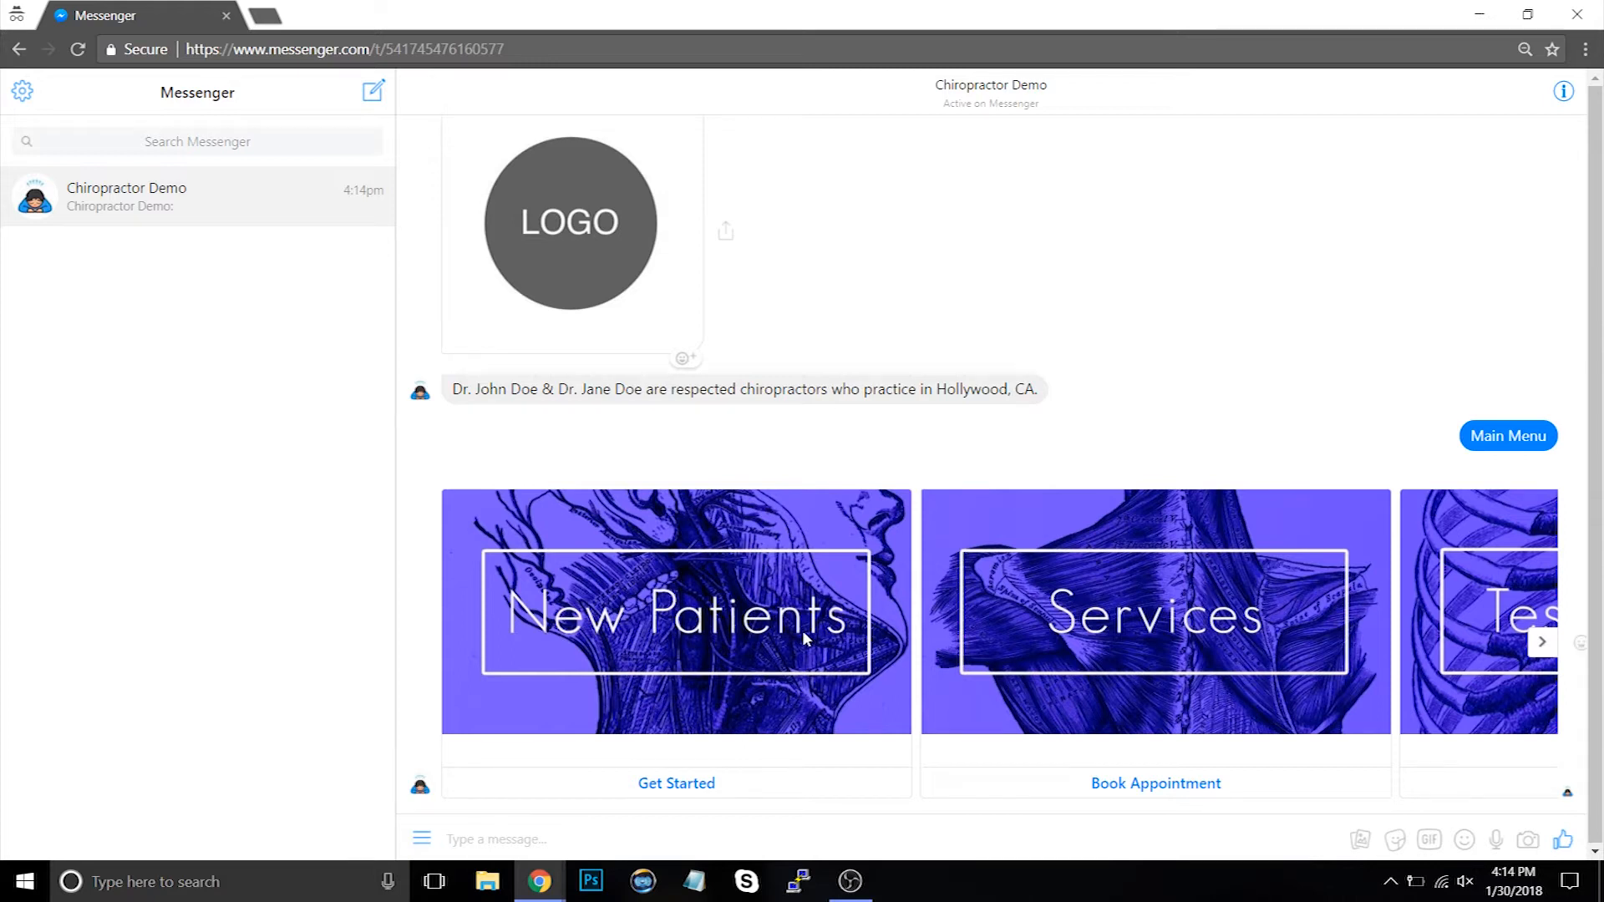
click(675, 783)
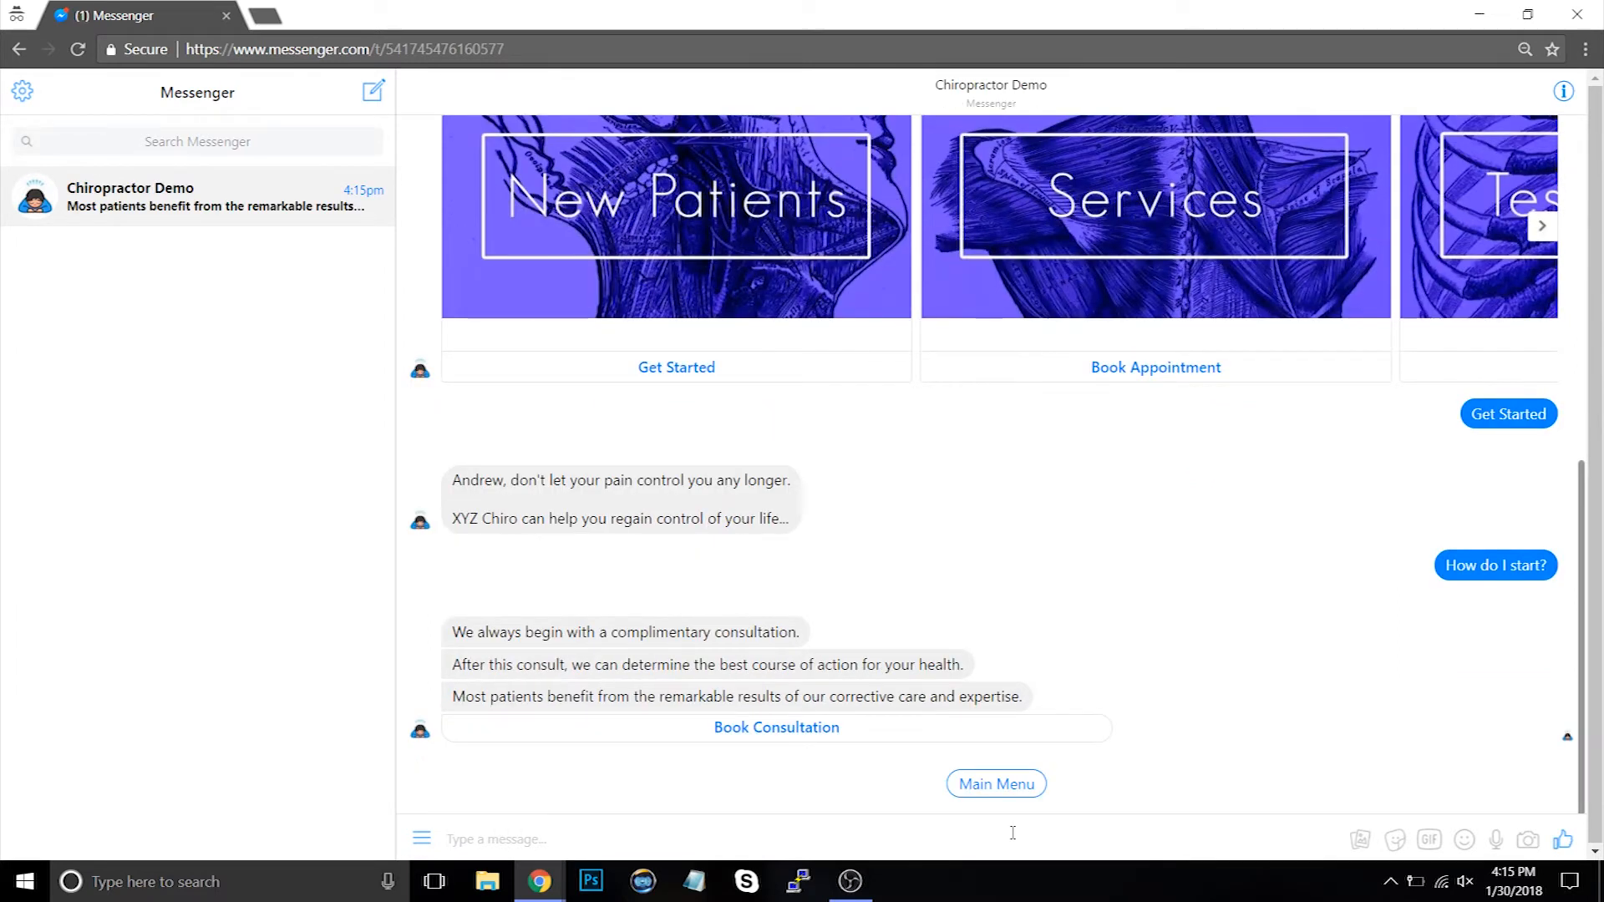
Request a complimentary consultation and send and confirm the email address a@a.
click(775, 727)
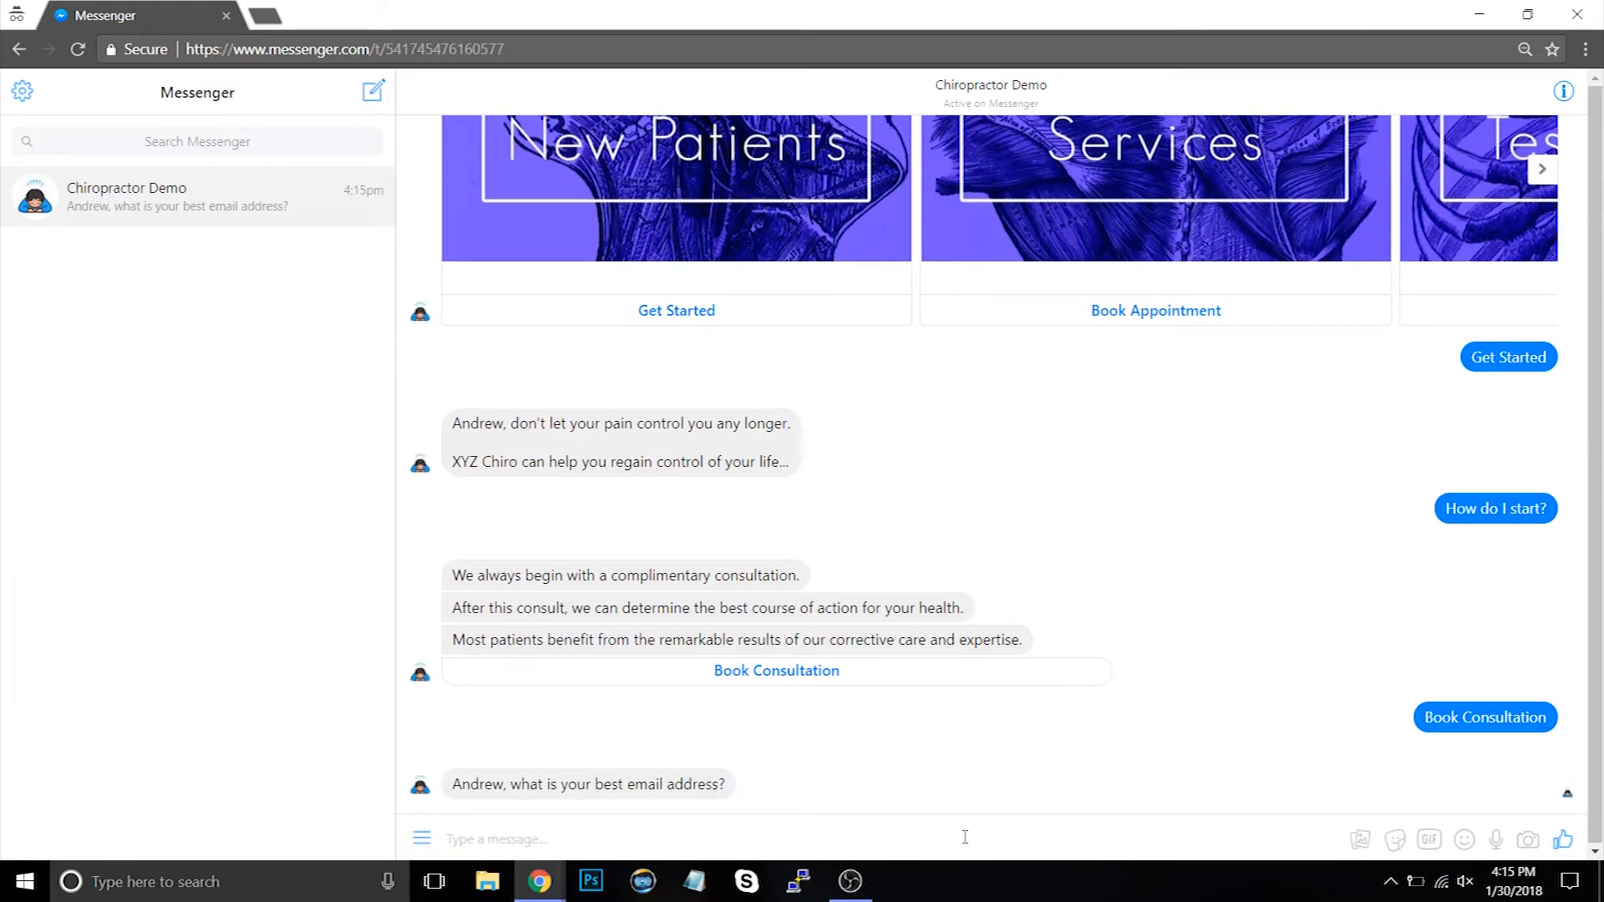
text(a@a)
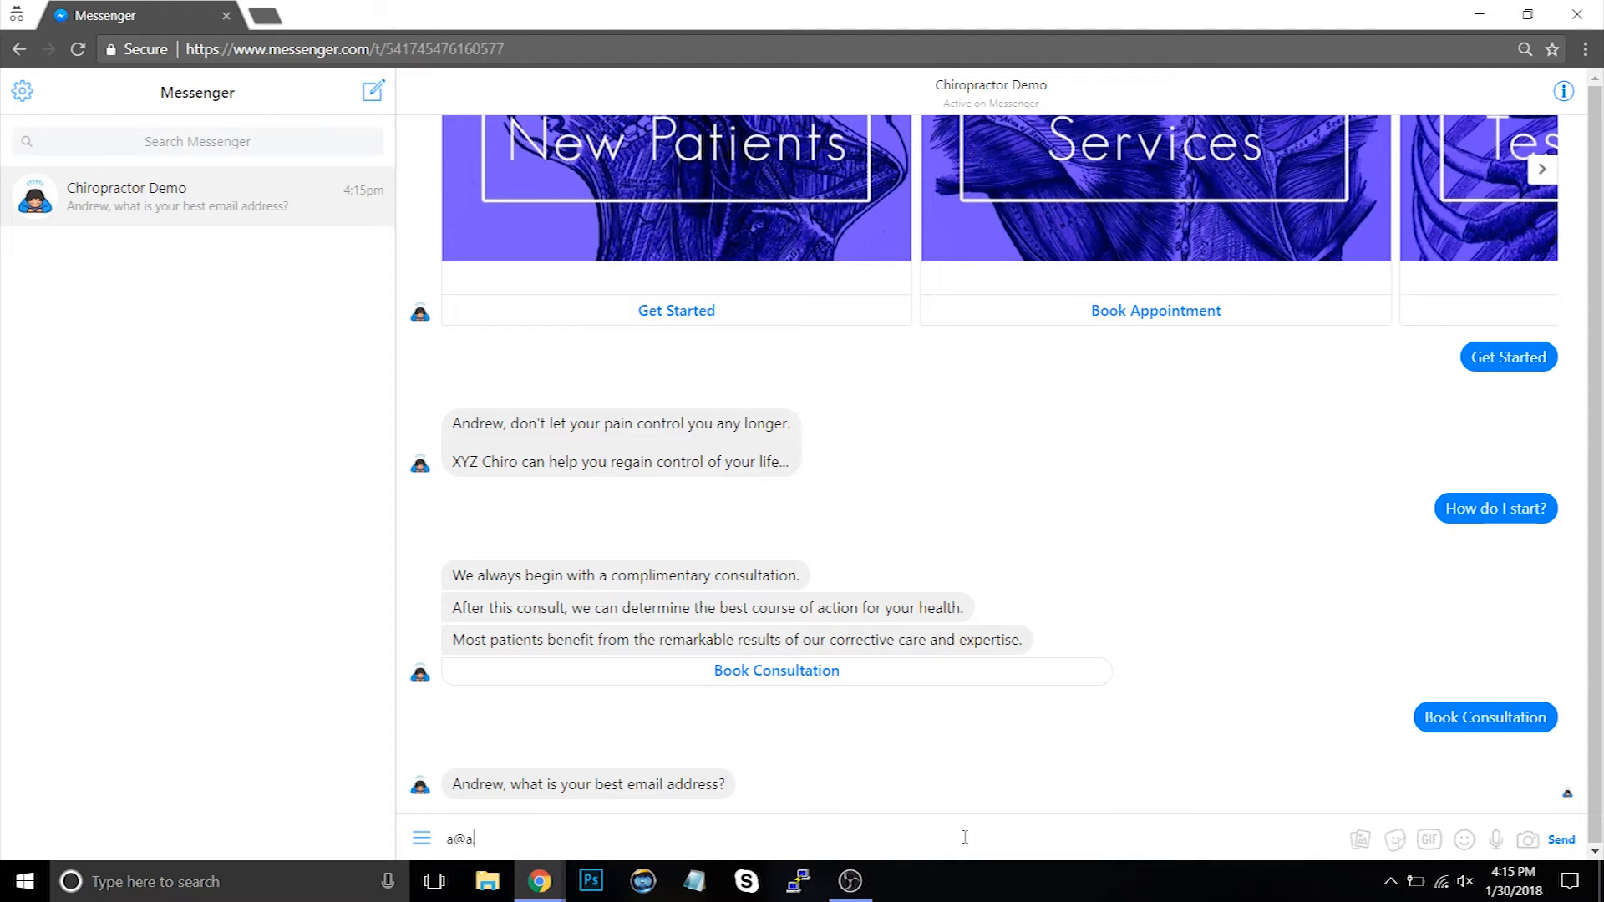
click(1559, 839)
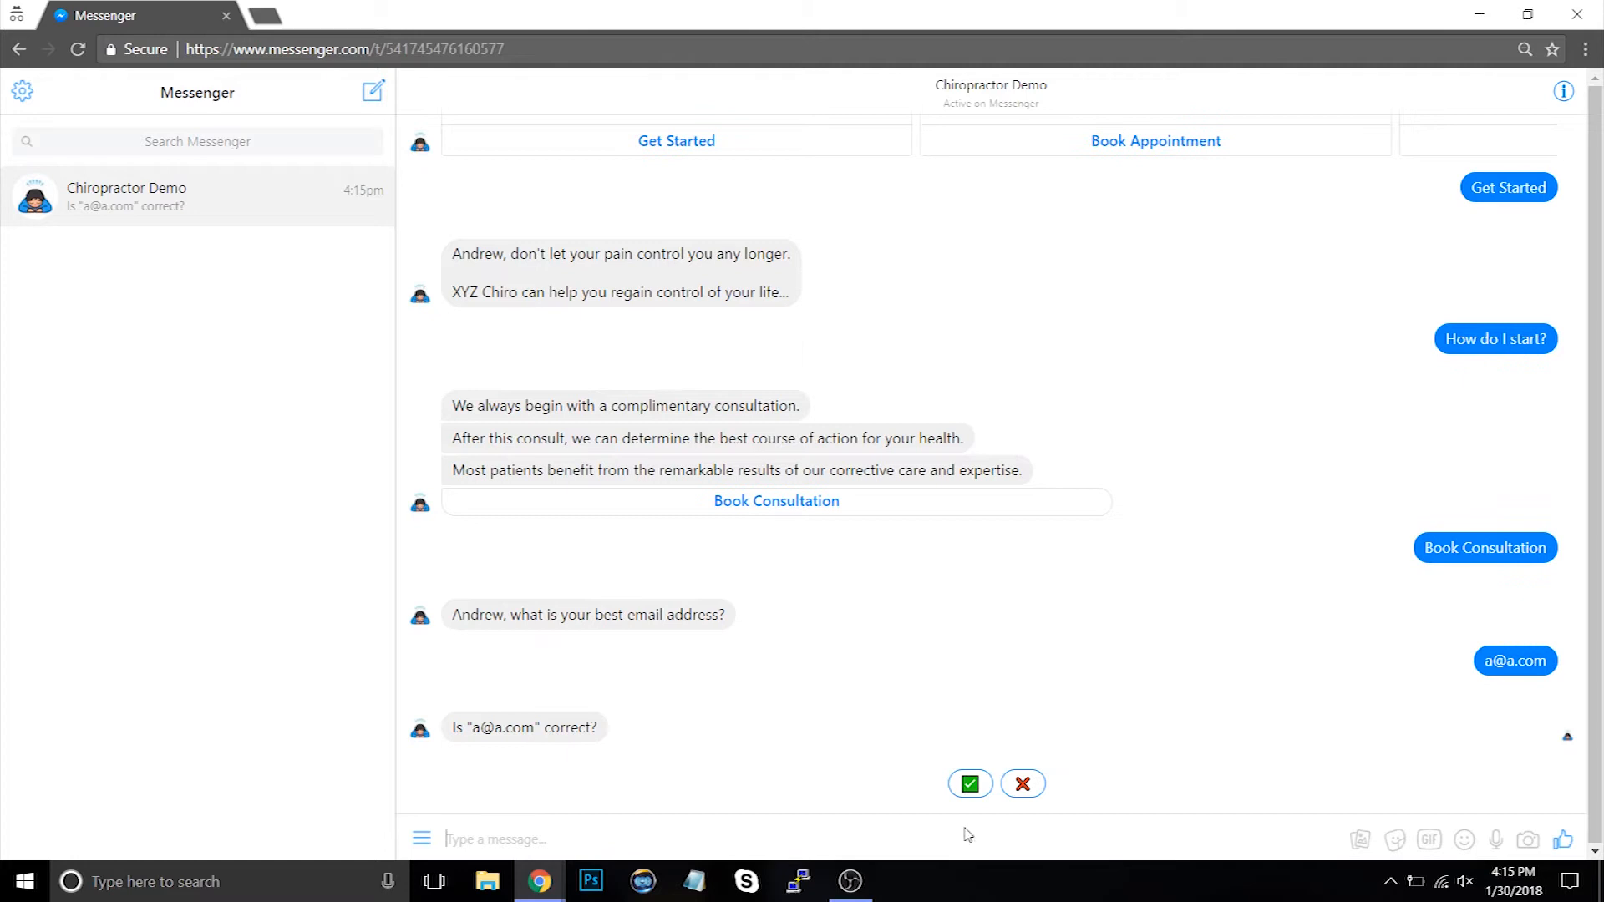
click(969, 783)
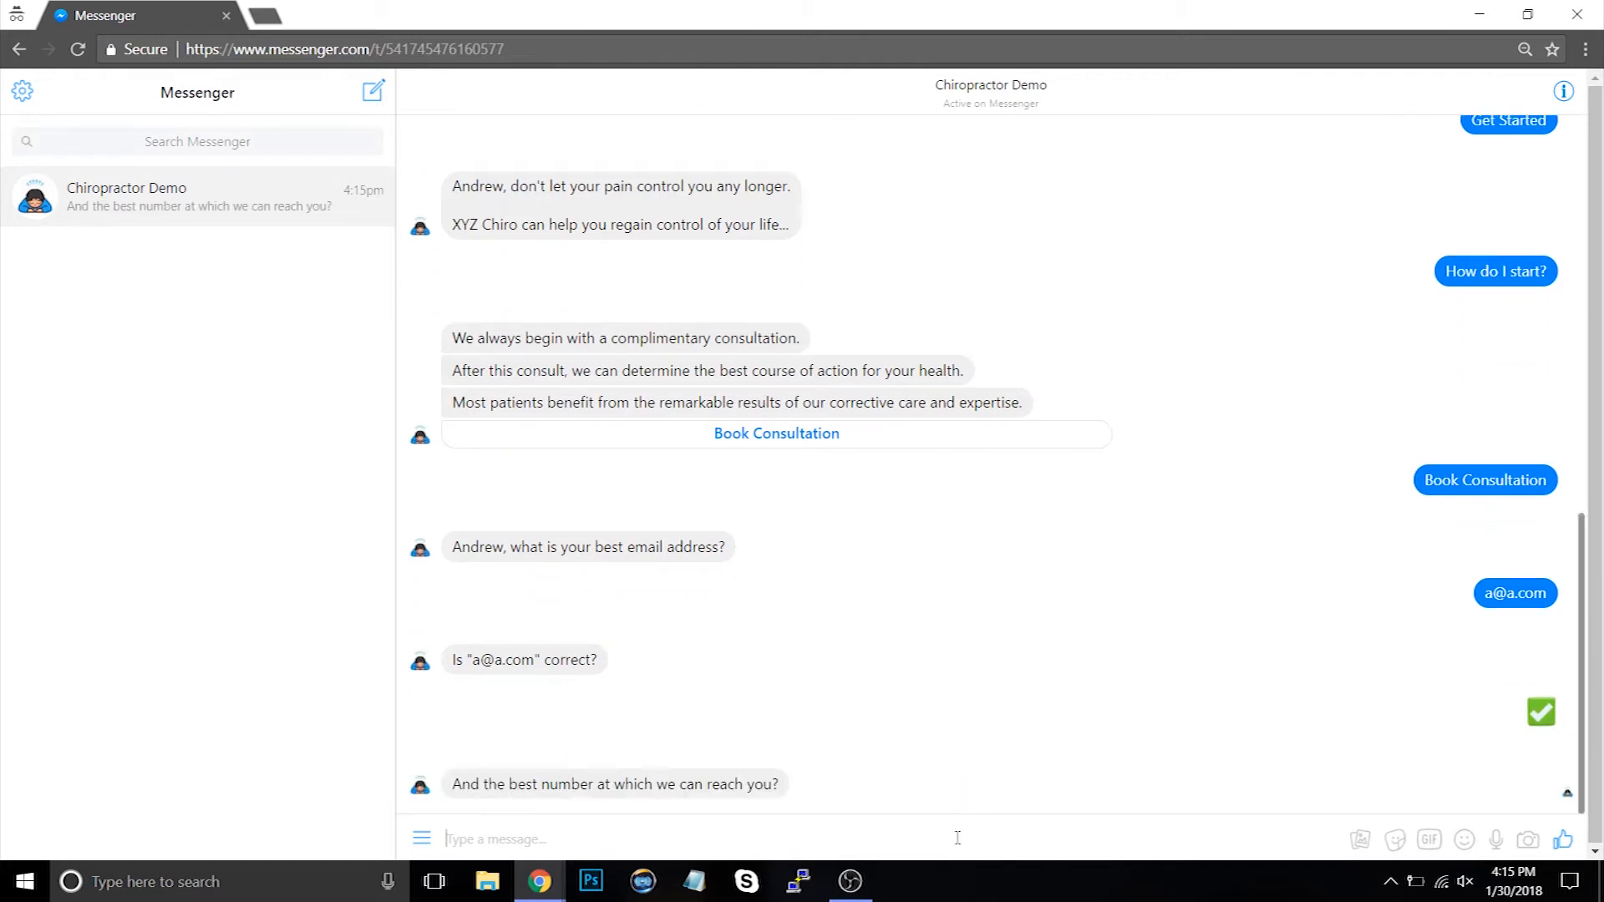
Give phone number 123 and Poor Posture as the consultation reason.
text(123)
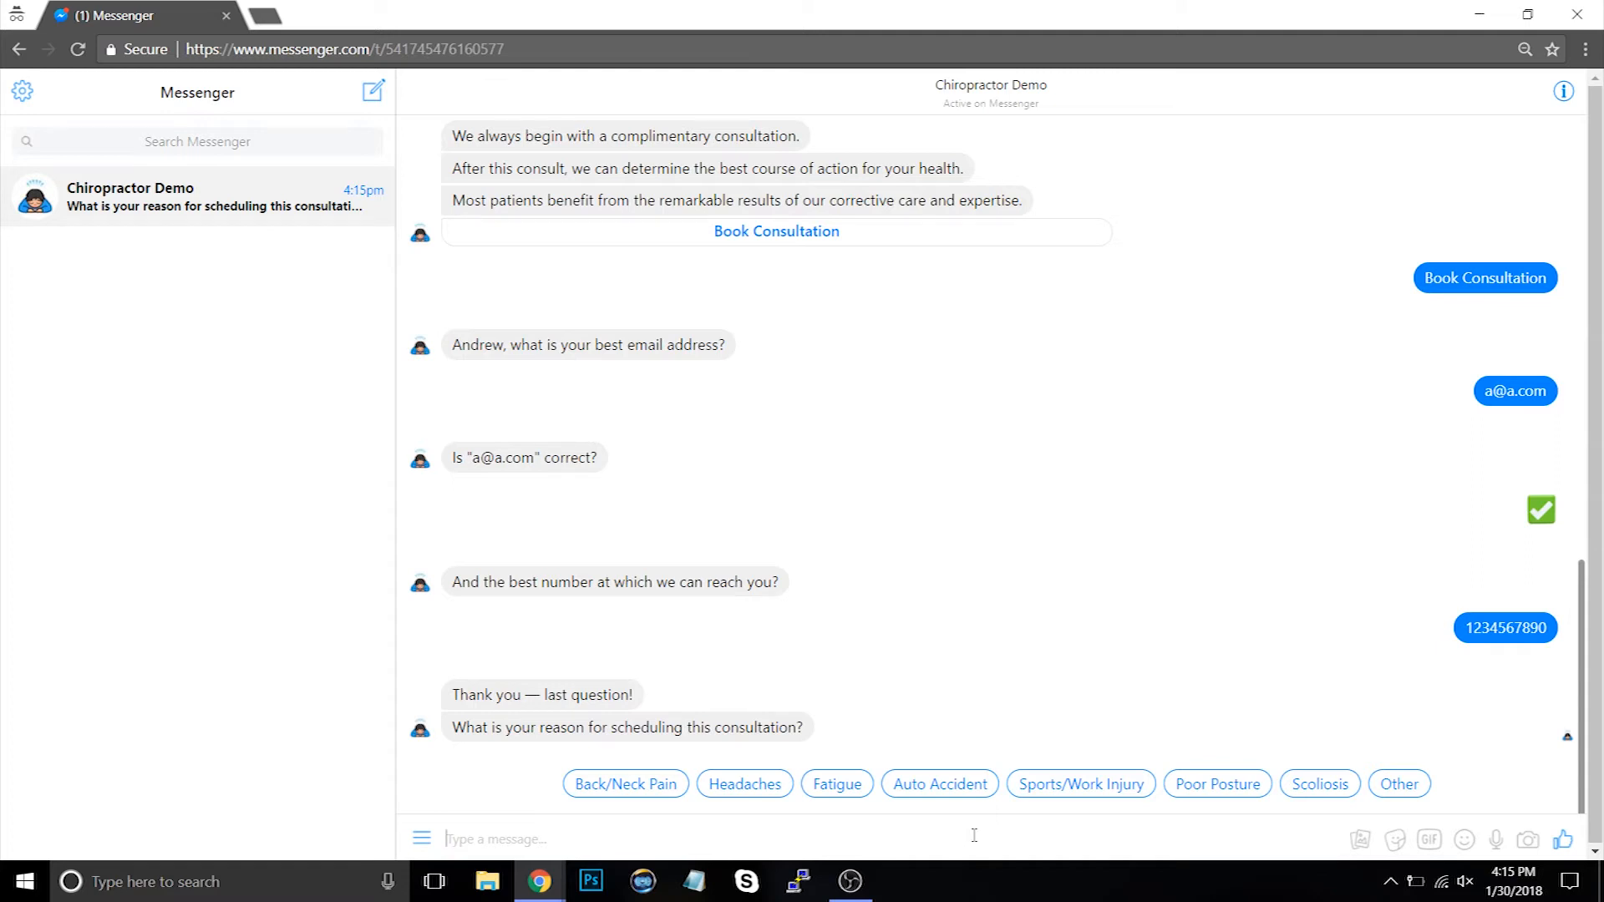
click(1216, 784)
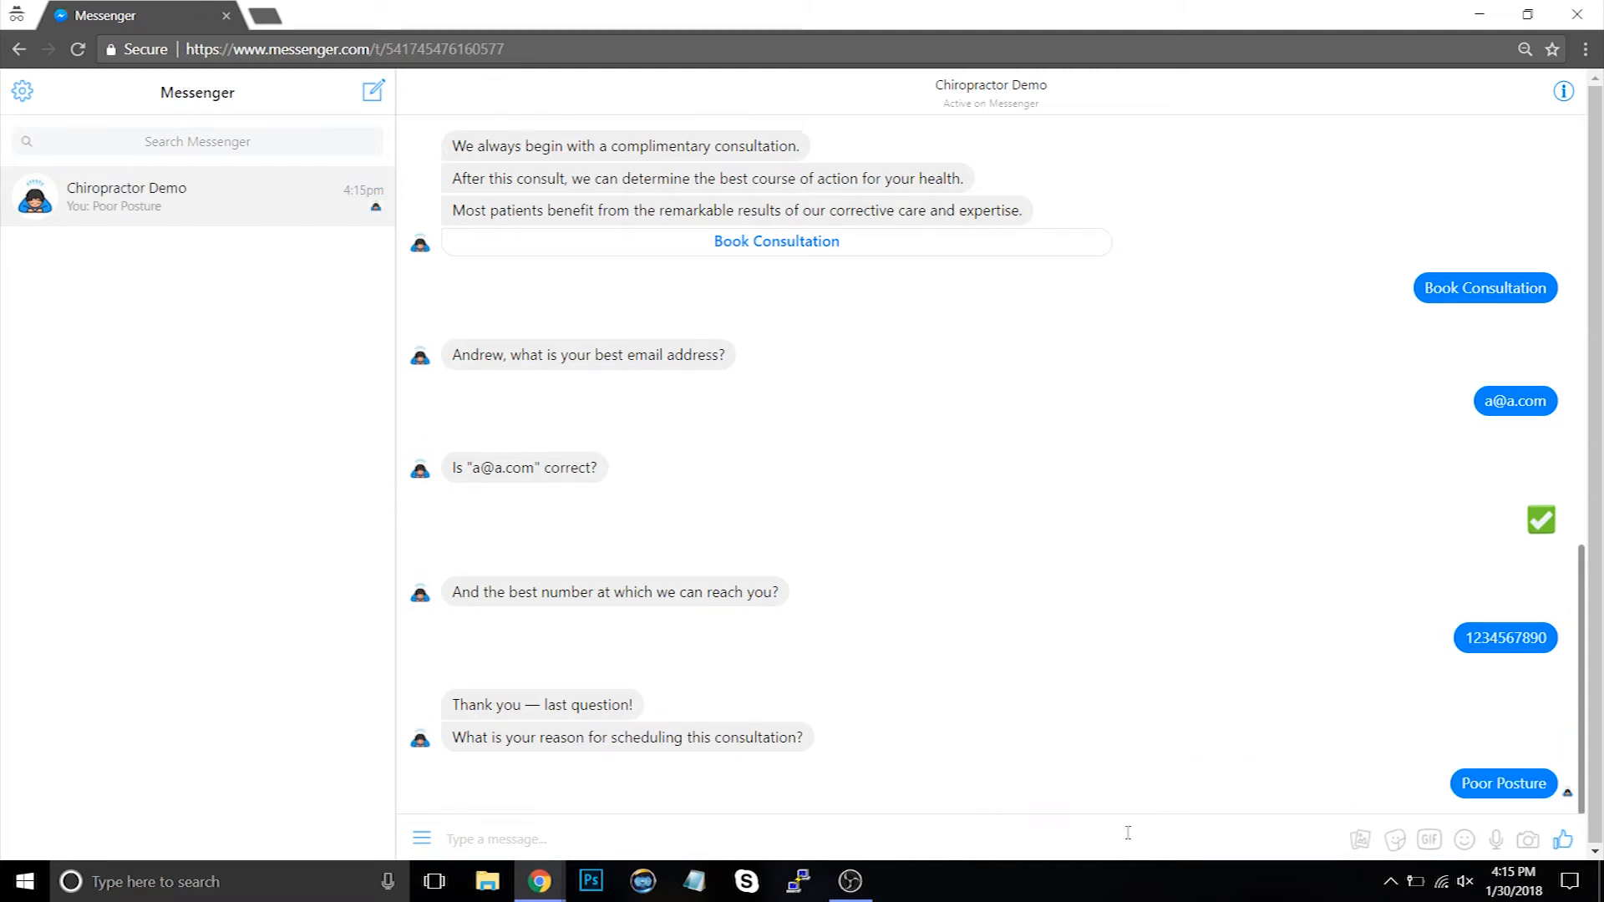
scroll(down, 3)
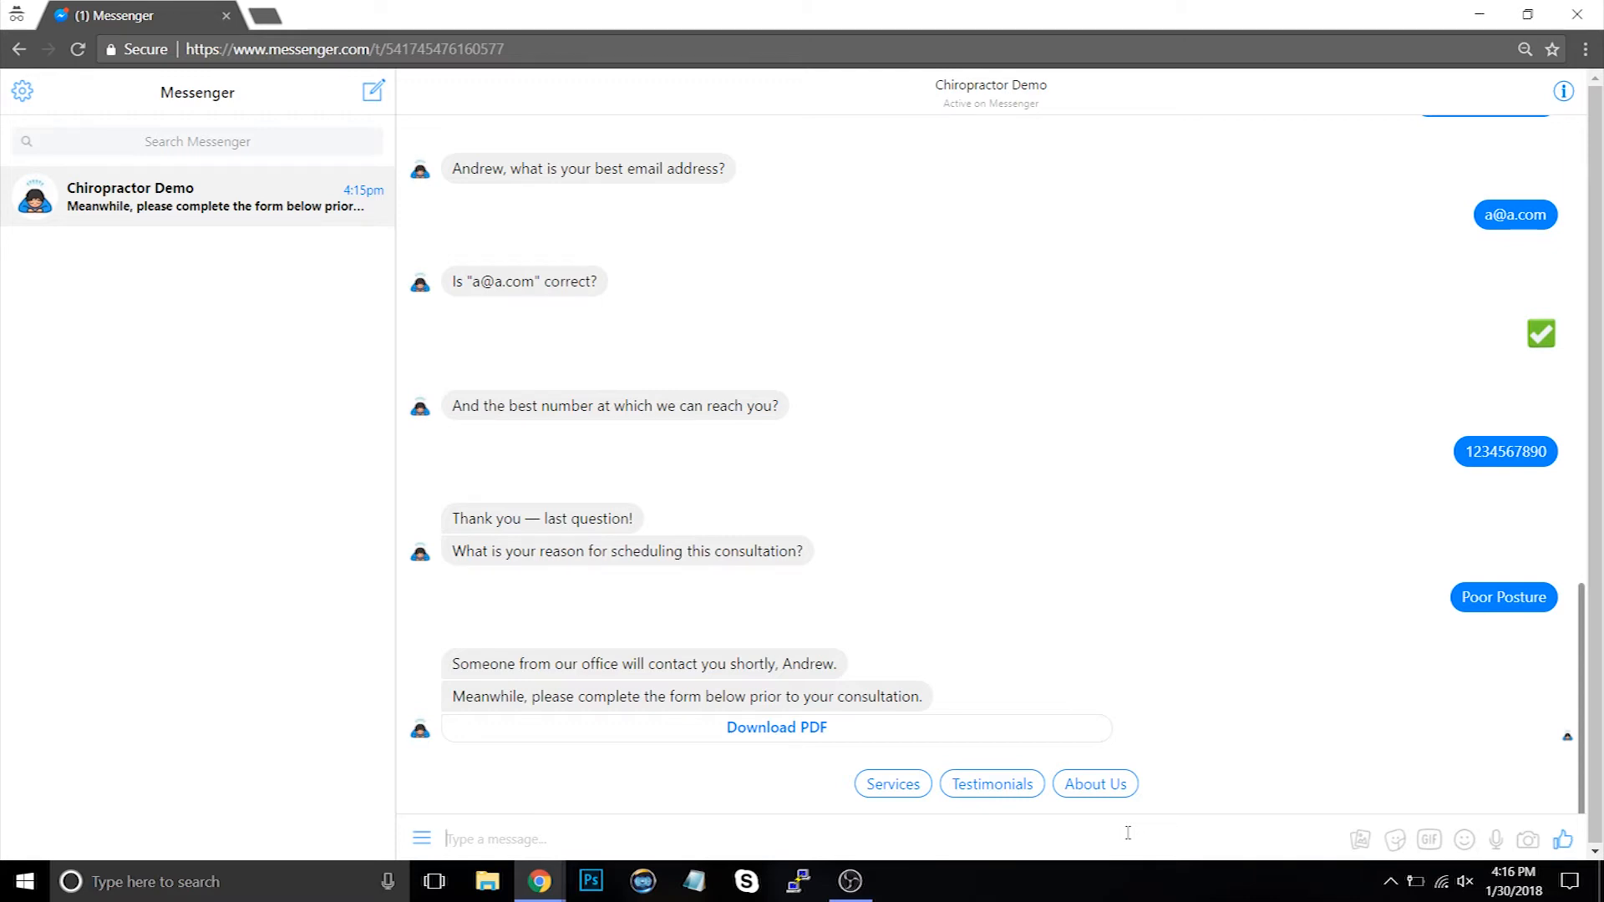
mouse_move(714, 746)
text(abandon)
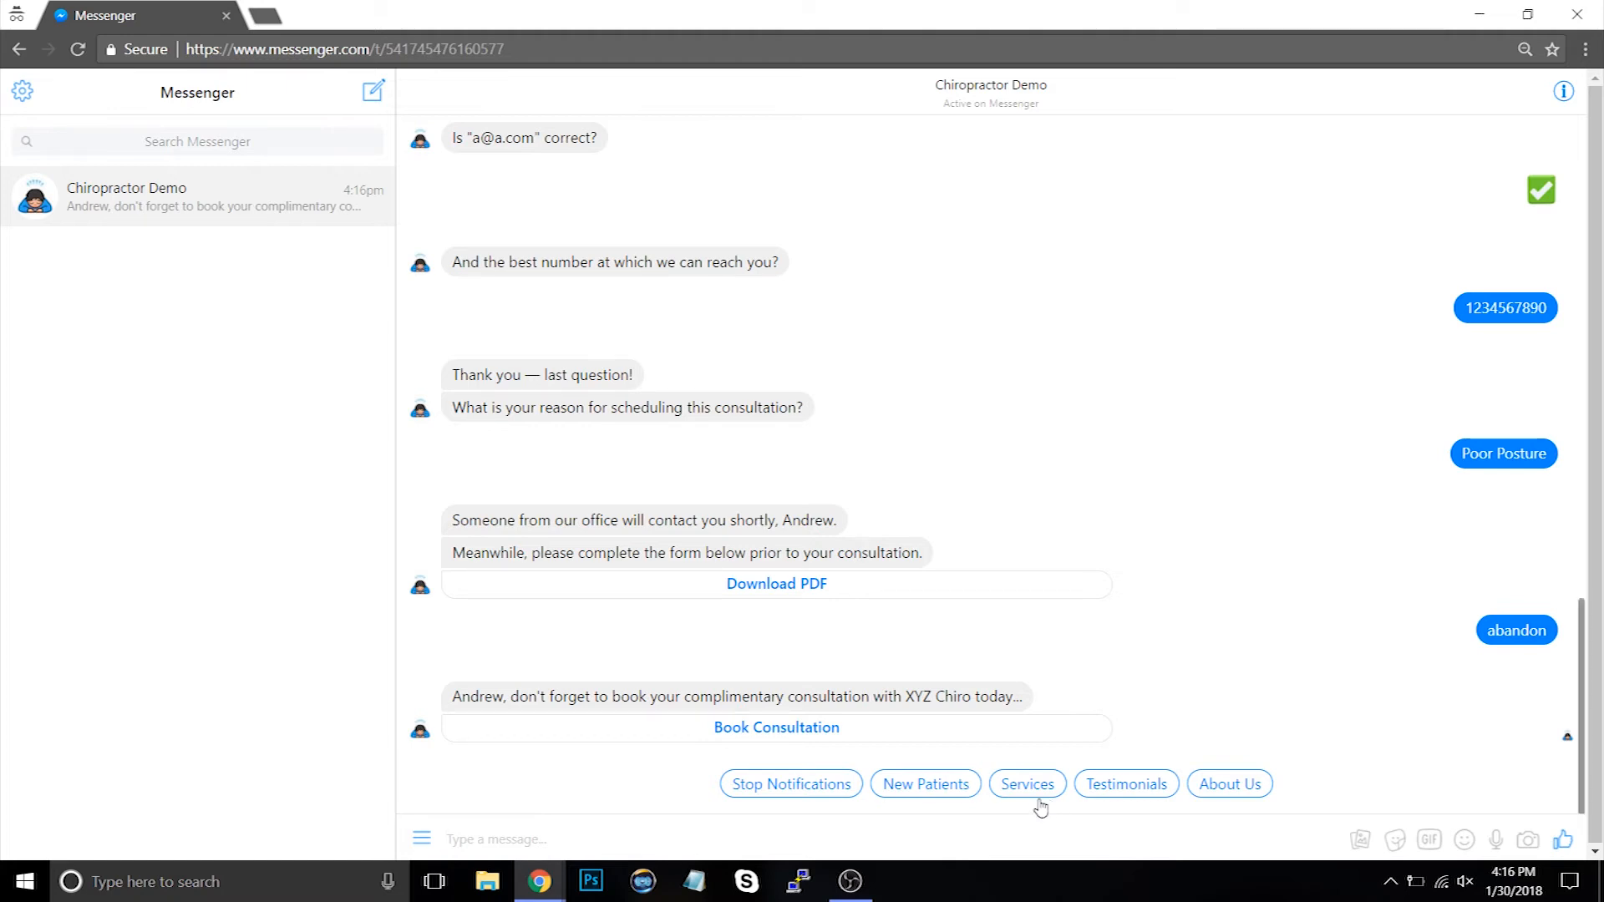
View the clinic's Services and choose Book Appointment on the Back Pain Relief card.
click(1026, 783)
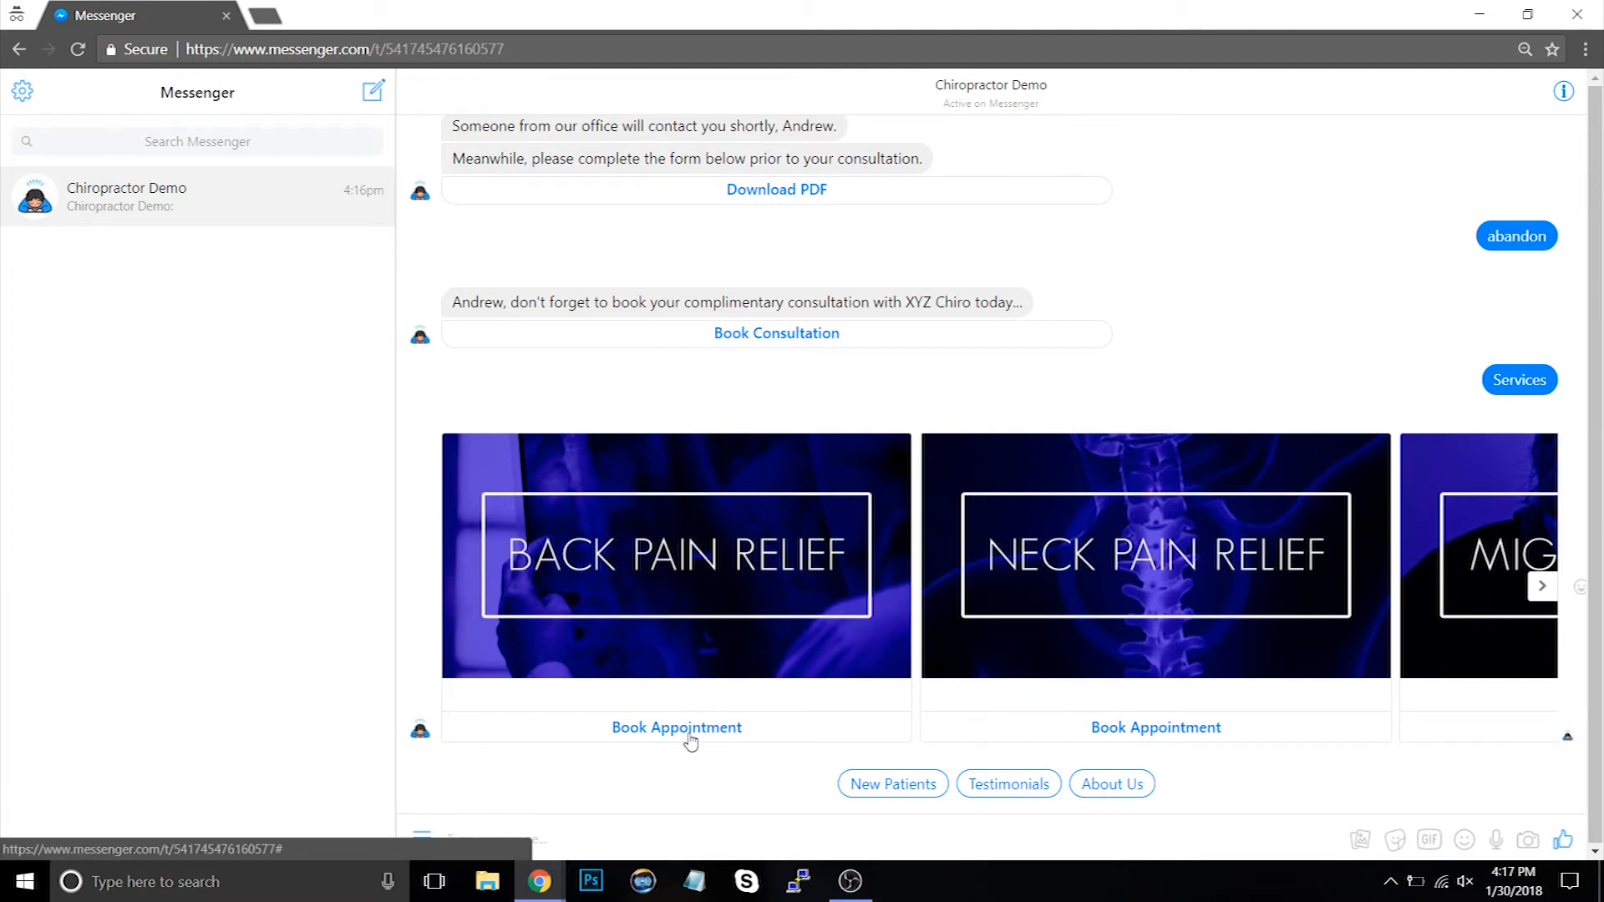
click(675, 728)
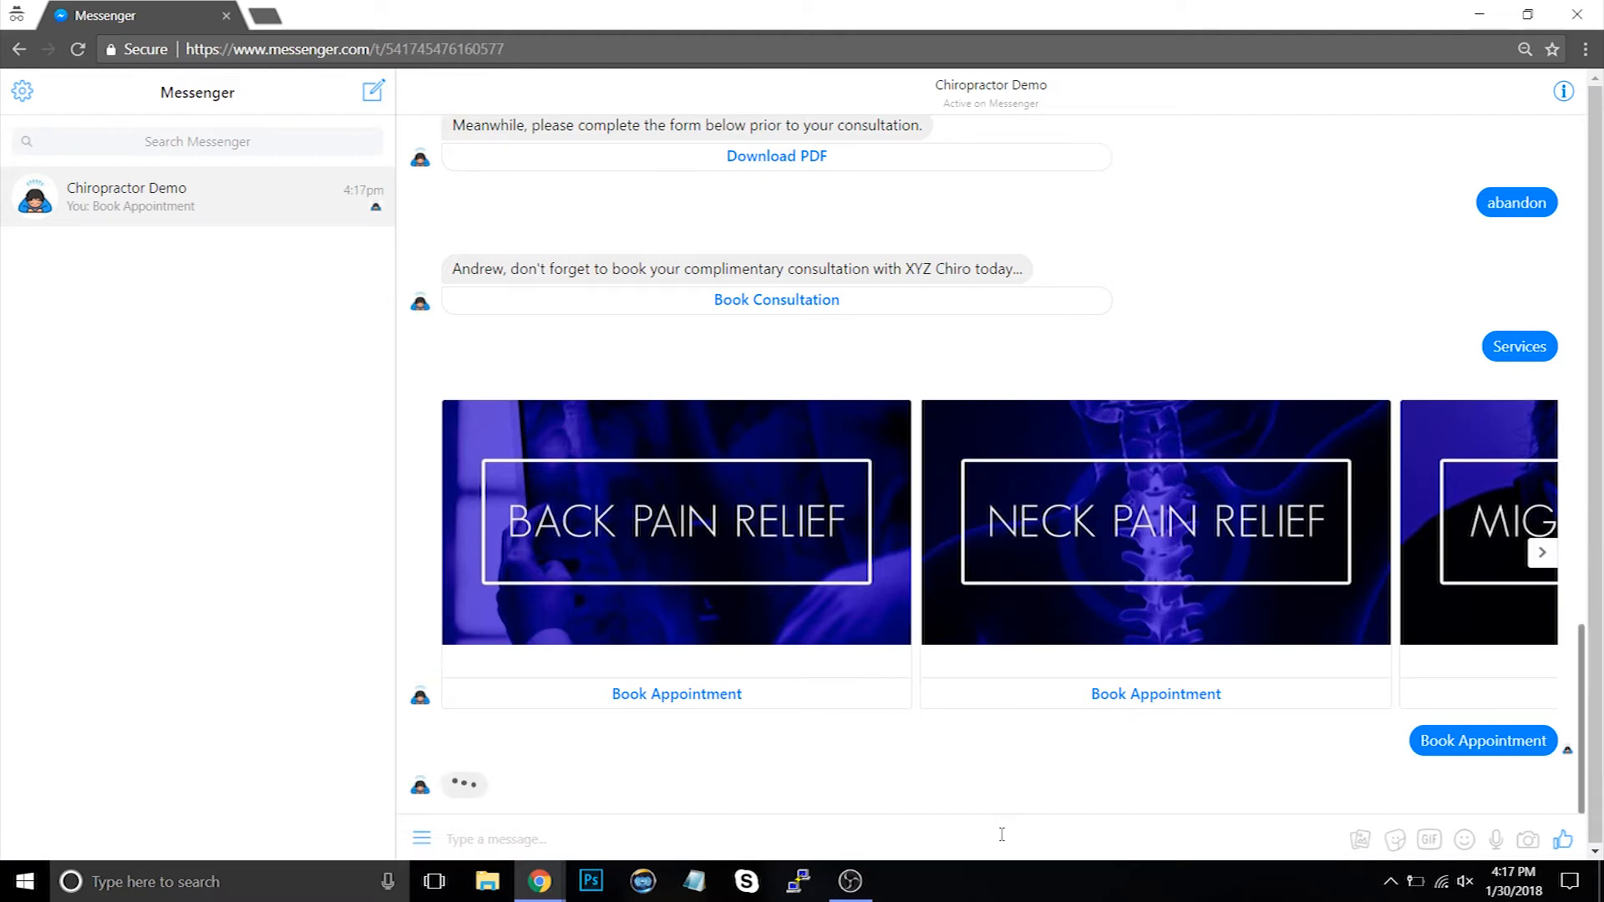
click(1481, 741)
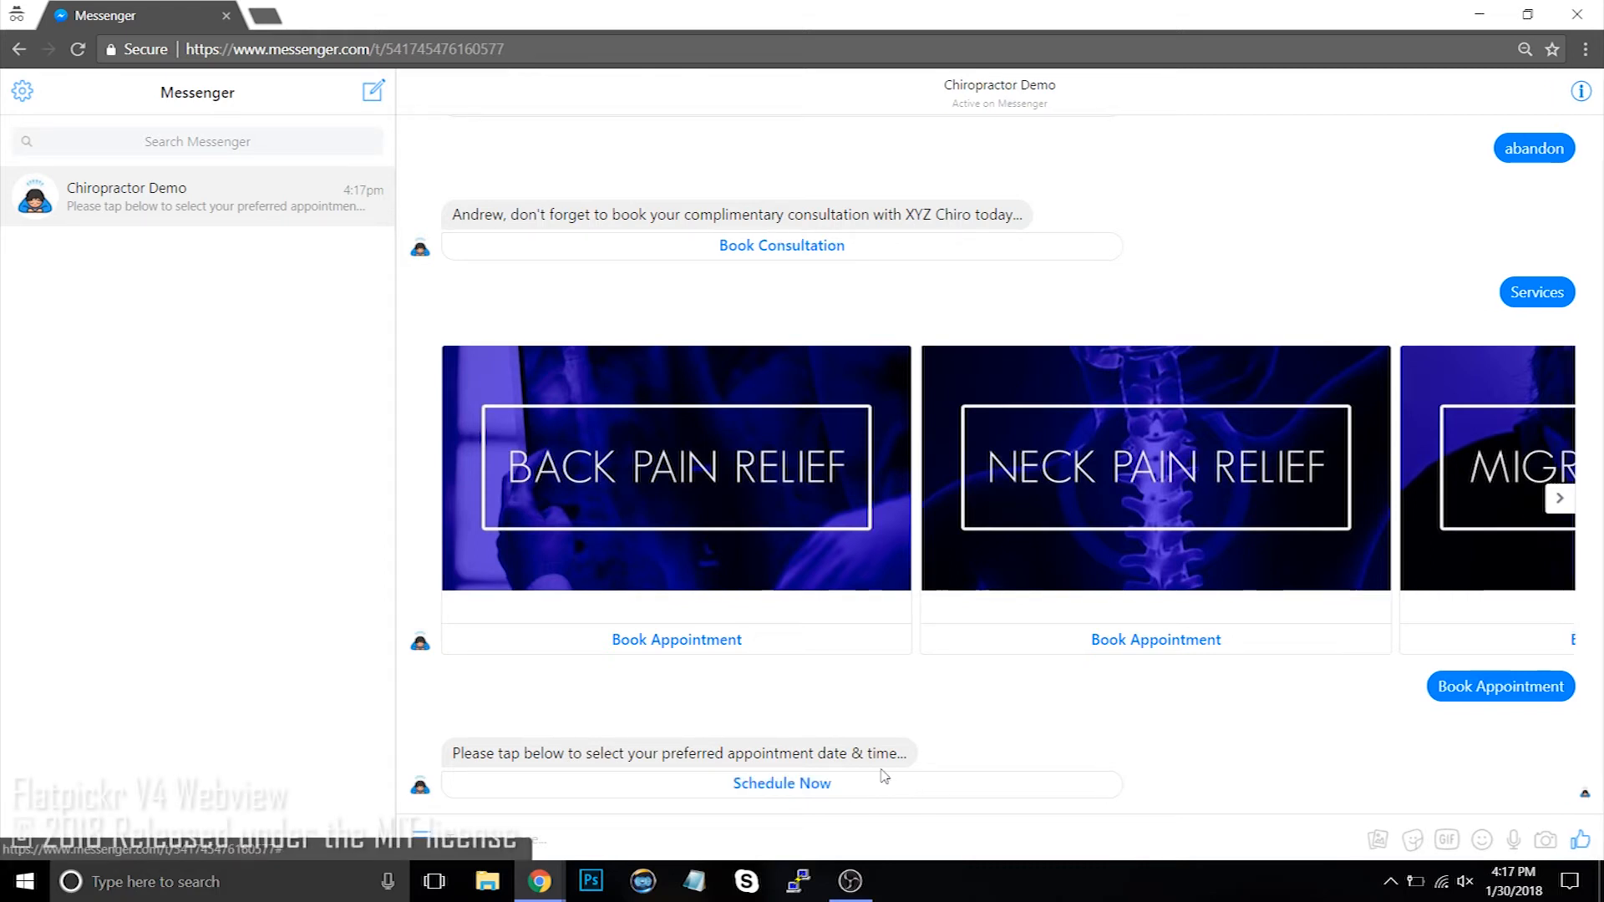
Pick February 5, 2018 at 04:15 PM in the scheduler and submit it.
click(782, 783)
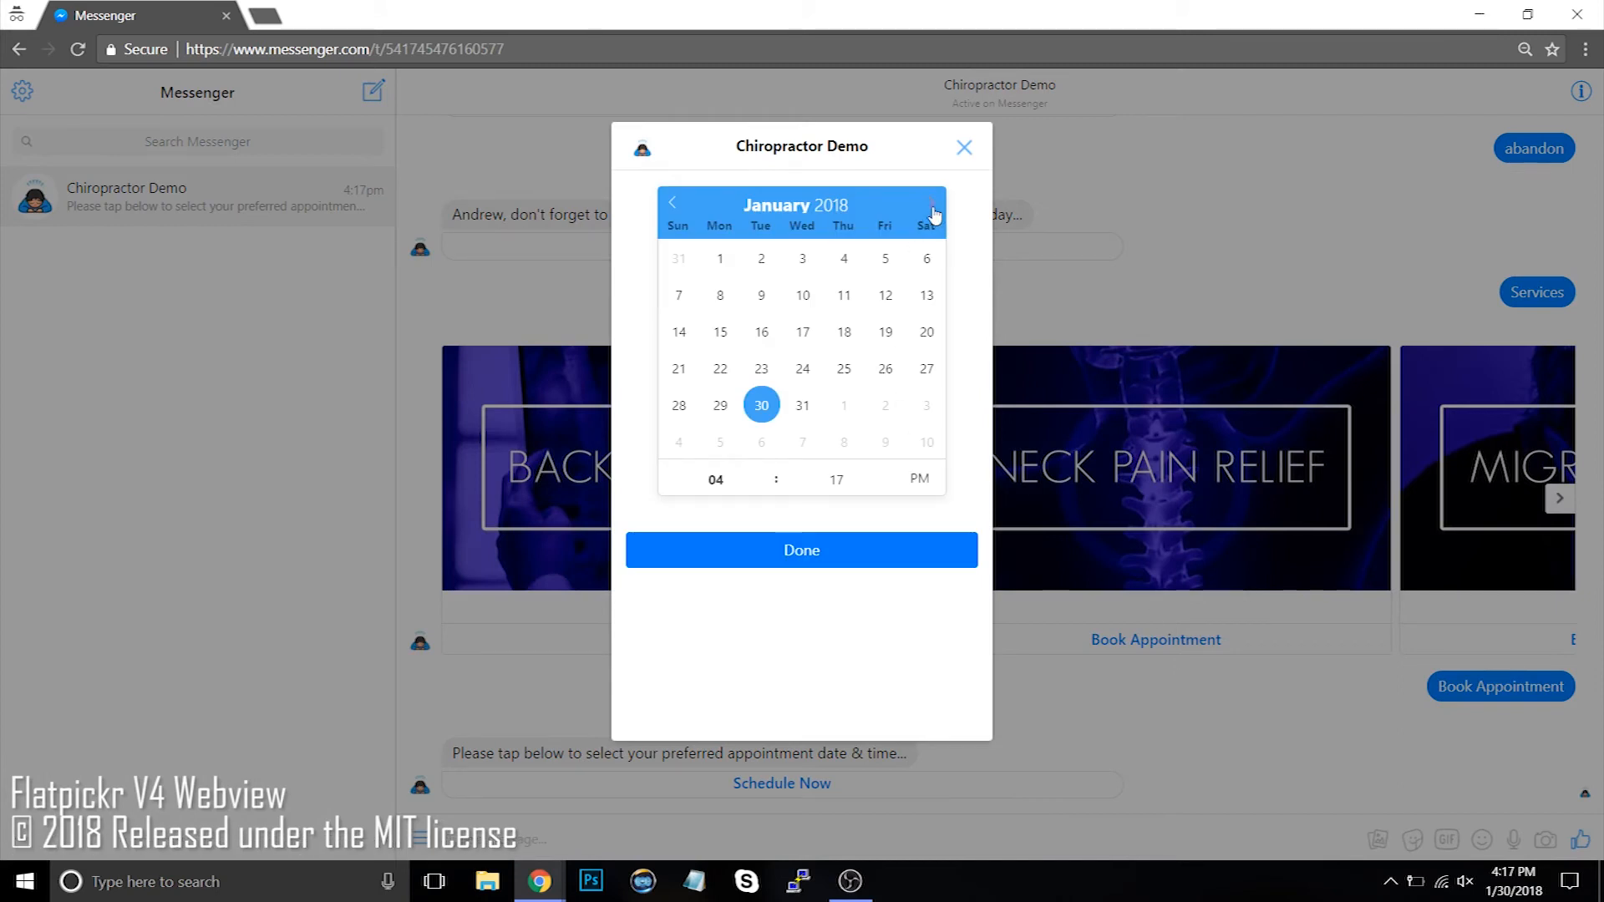
click(930, 201)
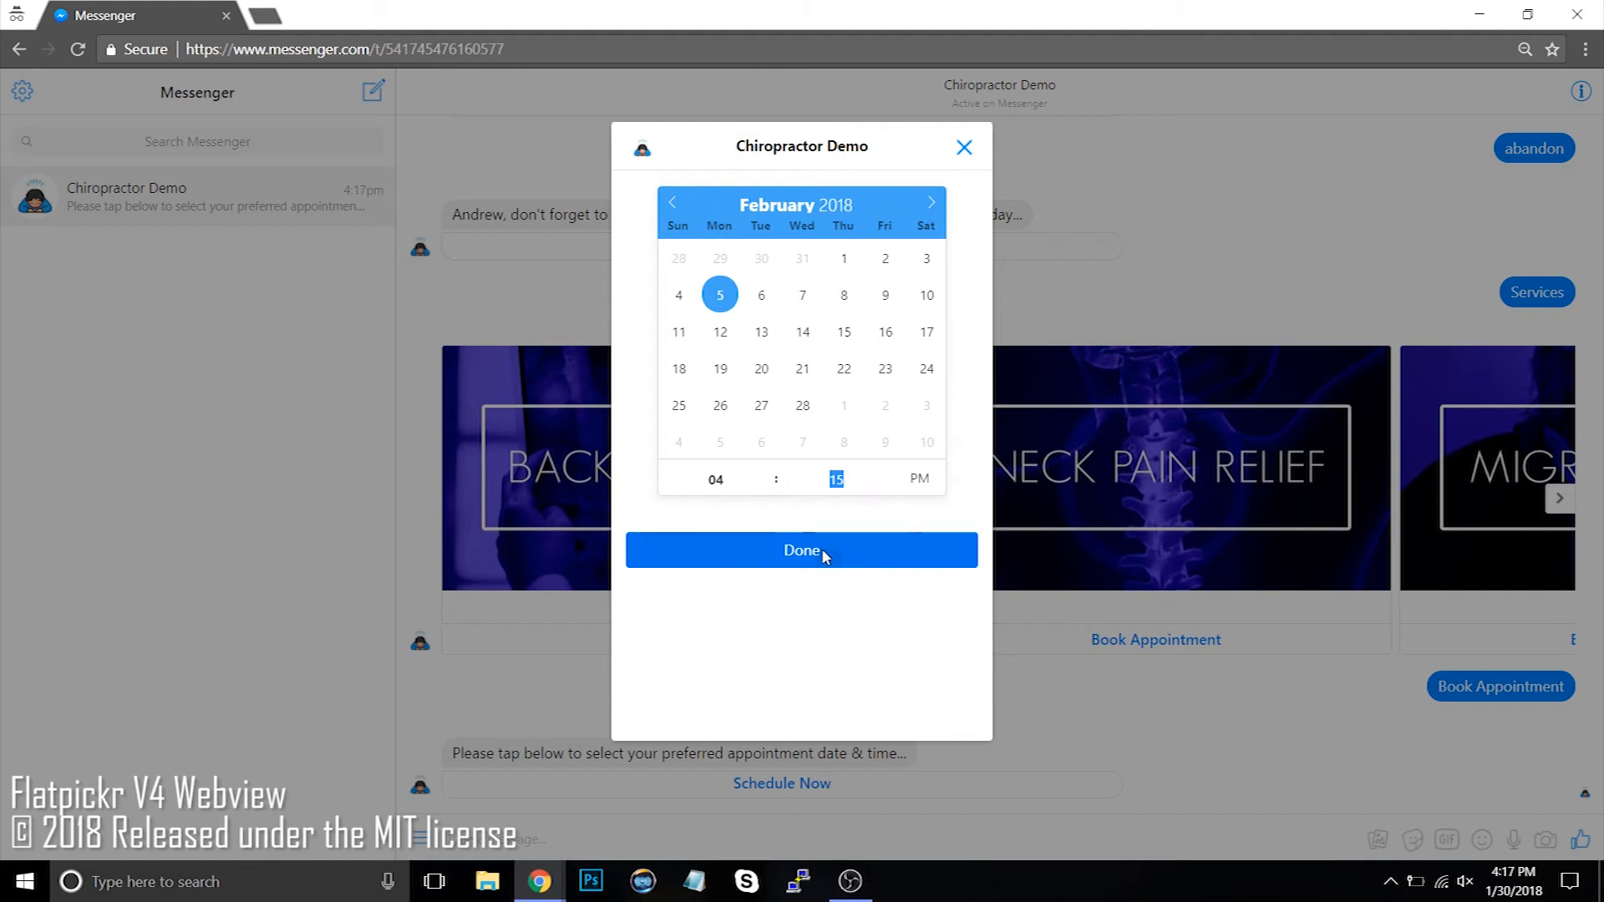
click(802, 550)
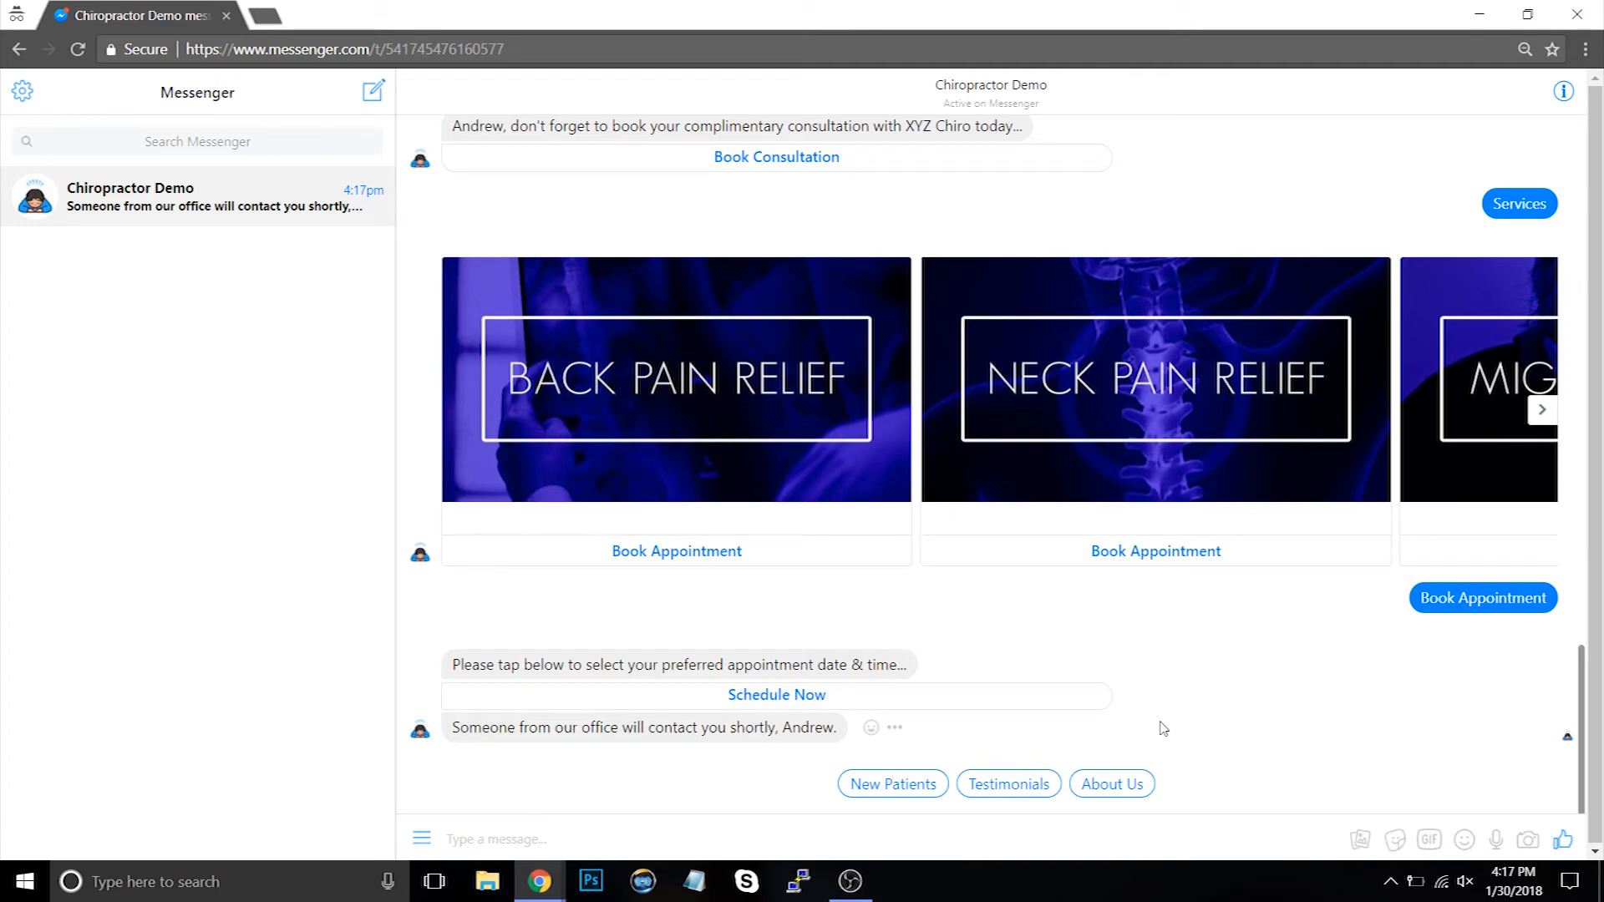
Send 'review' to the bot to get its Leave Review prompt.
text(t)
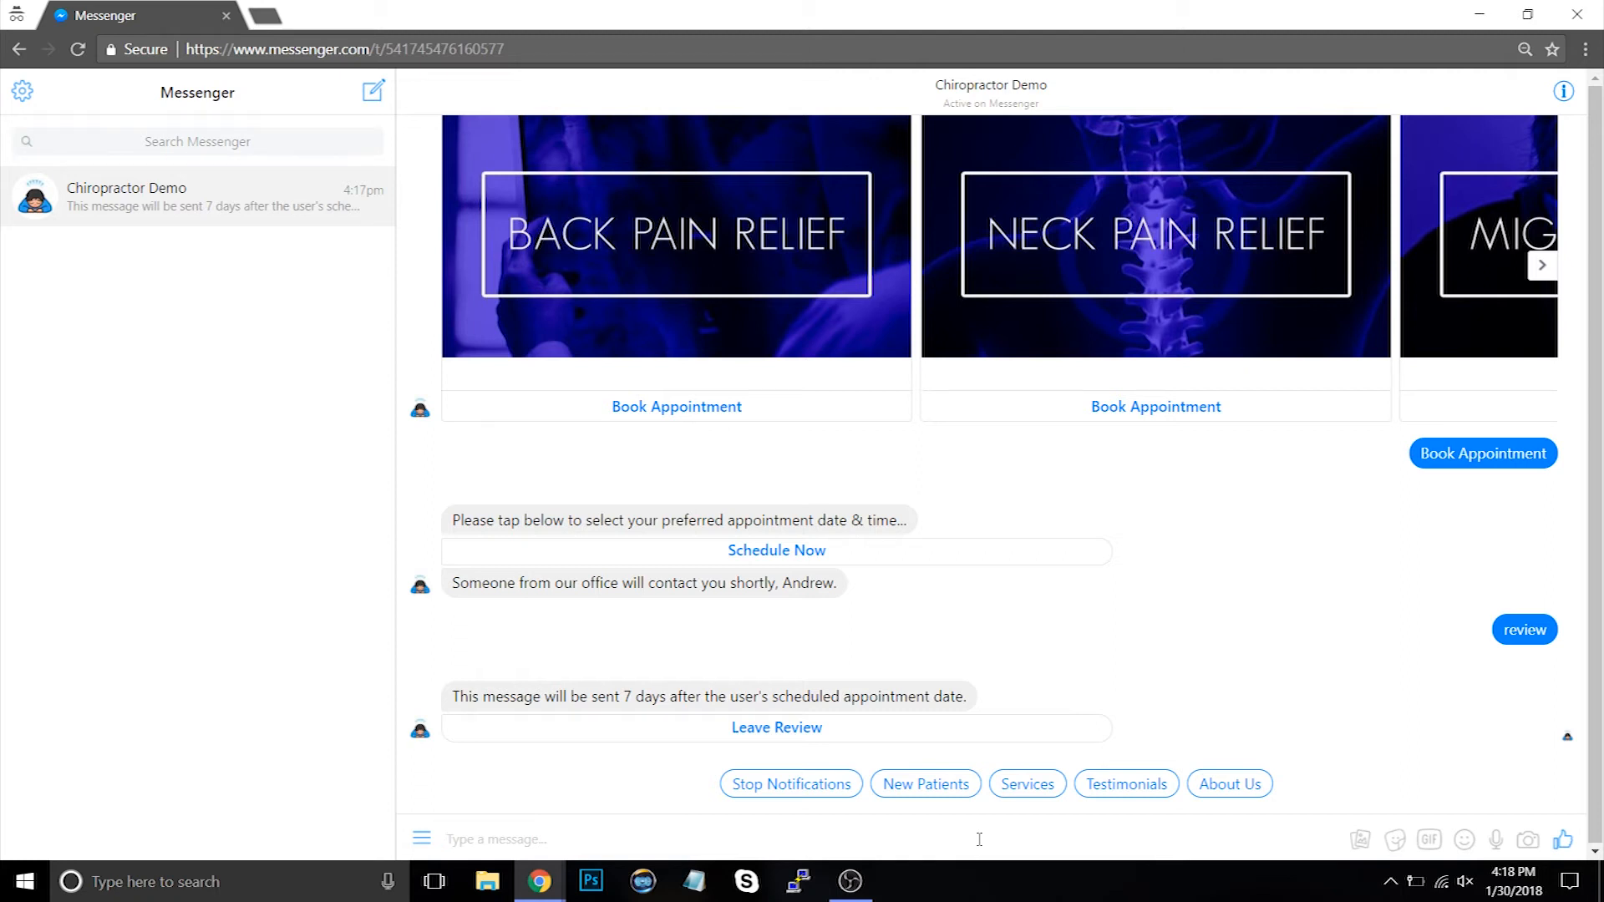
click(496, 838)
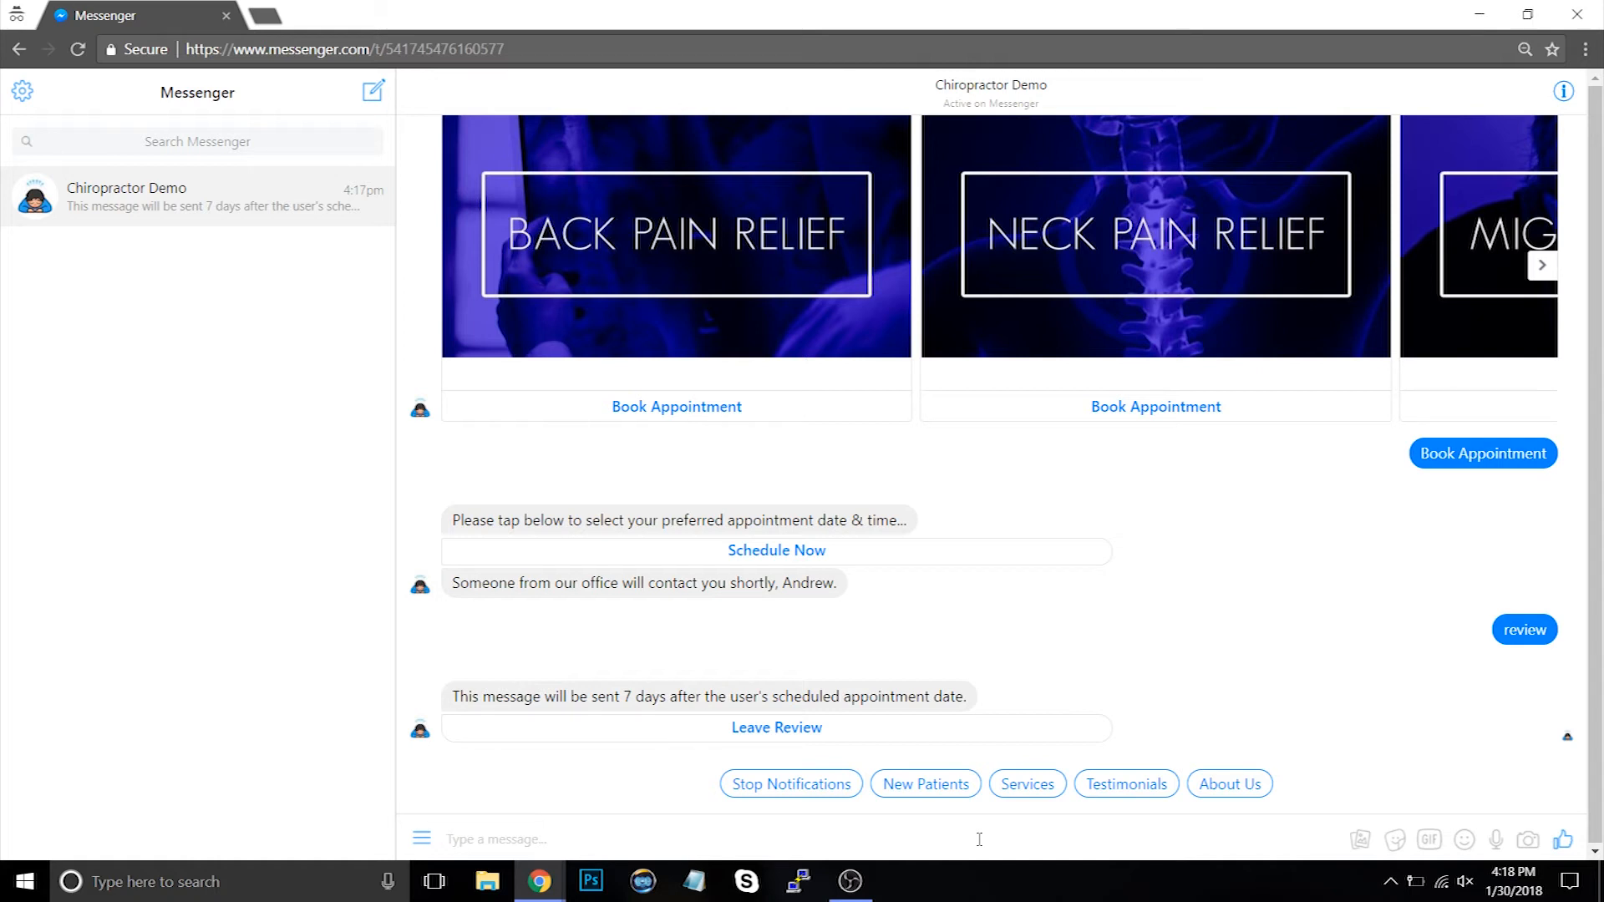
mouse_move(586, 739)
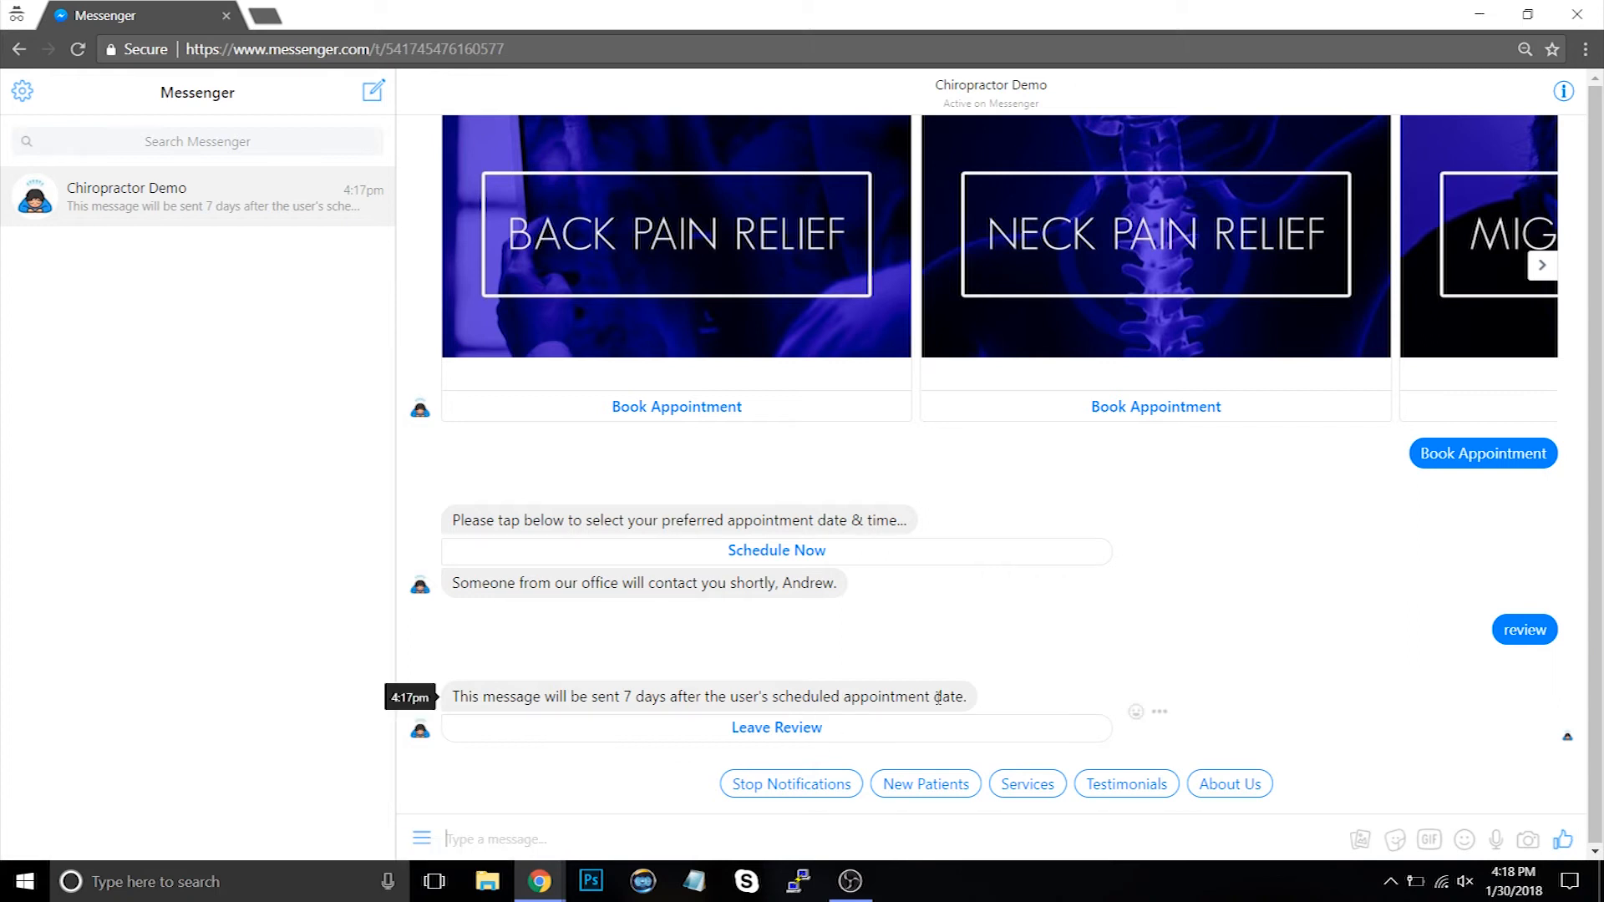
Show the Testimonials carousel, browse the cards, and request Tyler's testimonial video.
click(1124, 784)
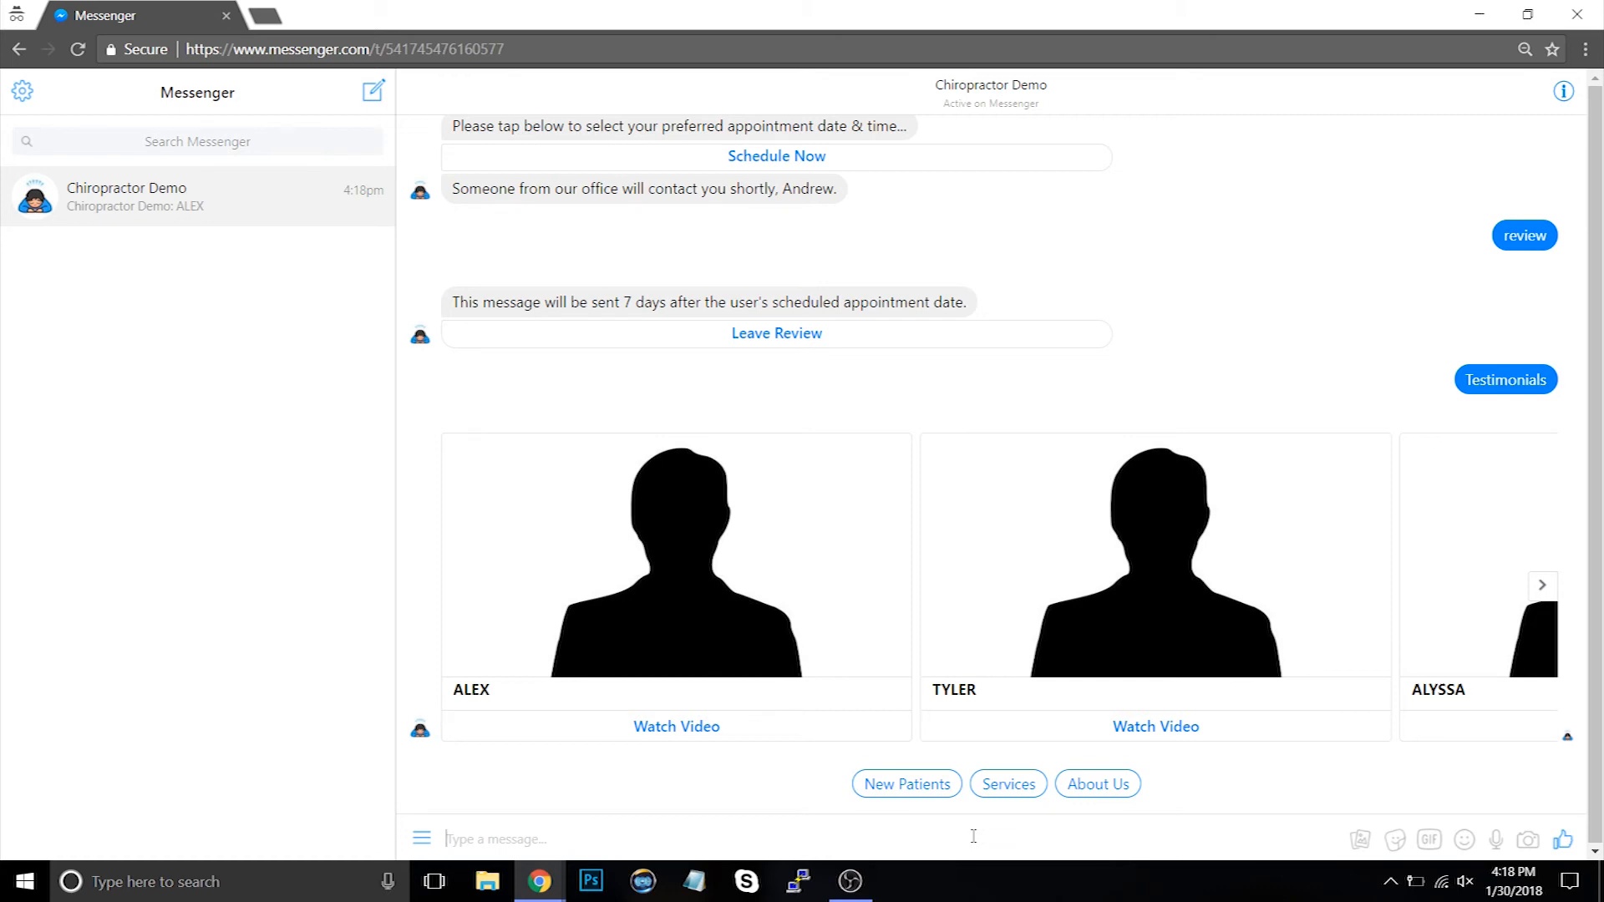
click(1541, 585)
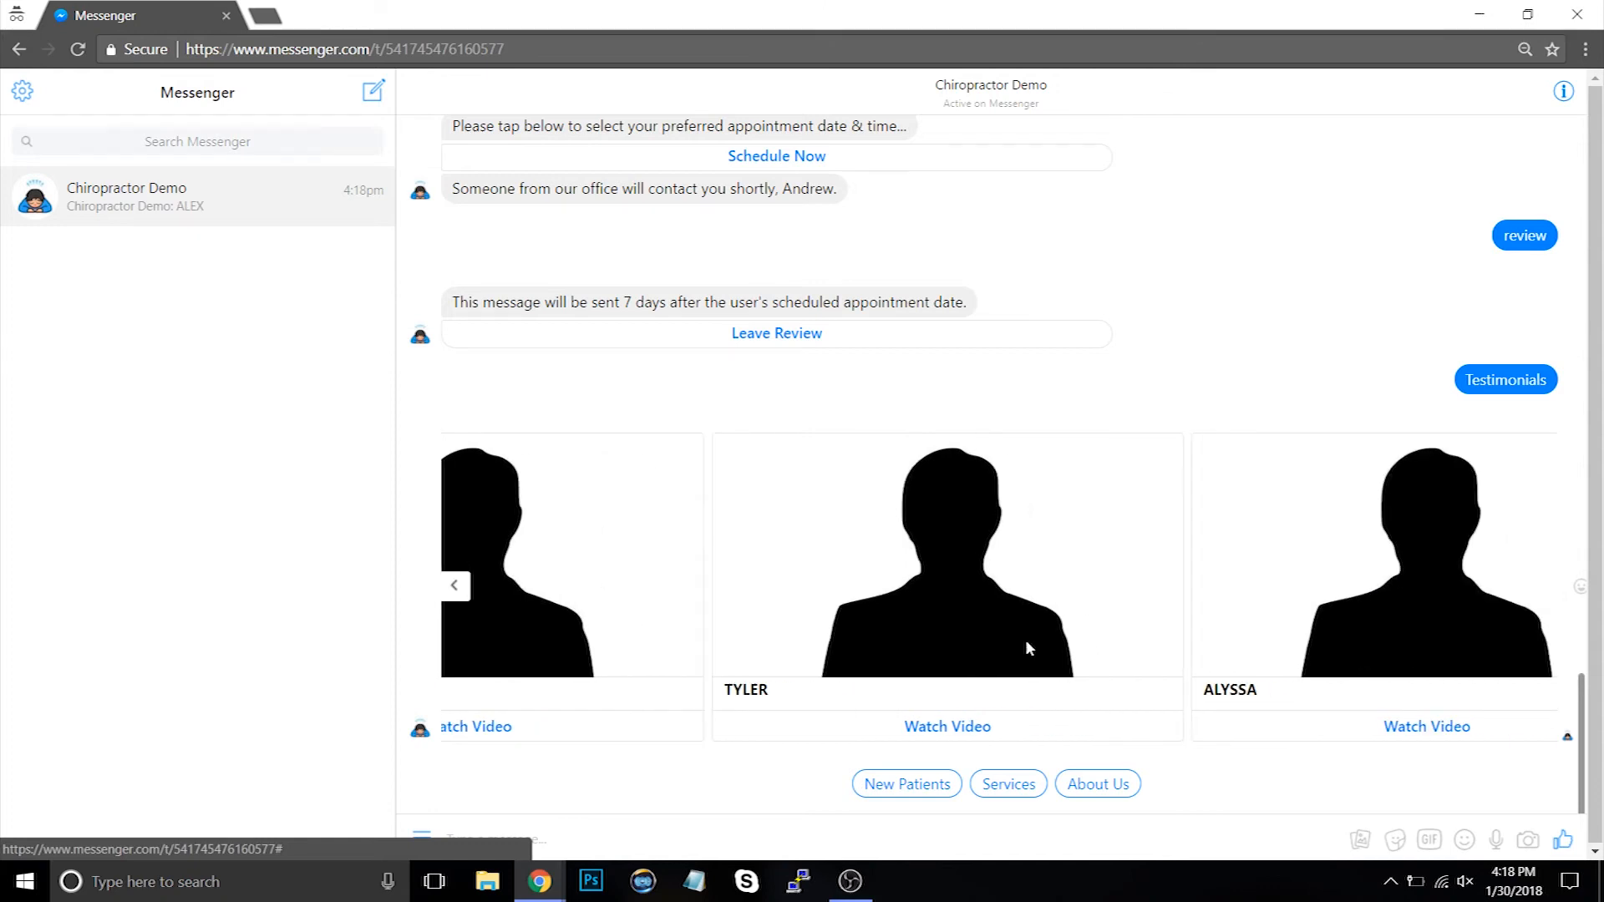
click(454, 585)
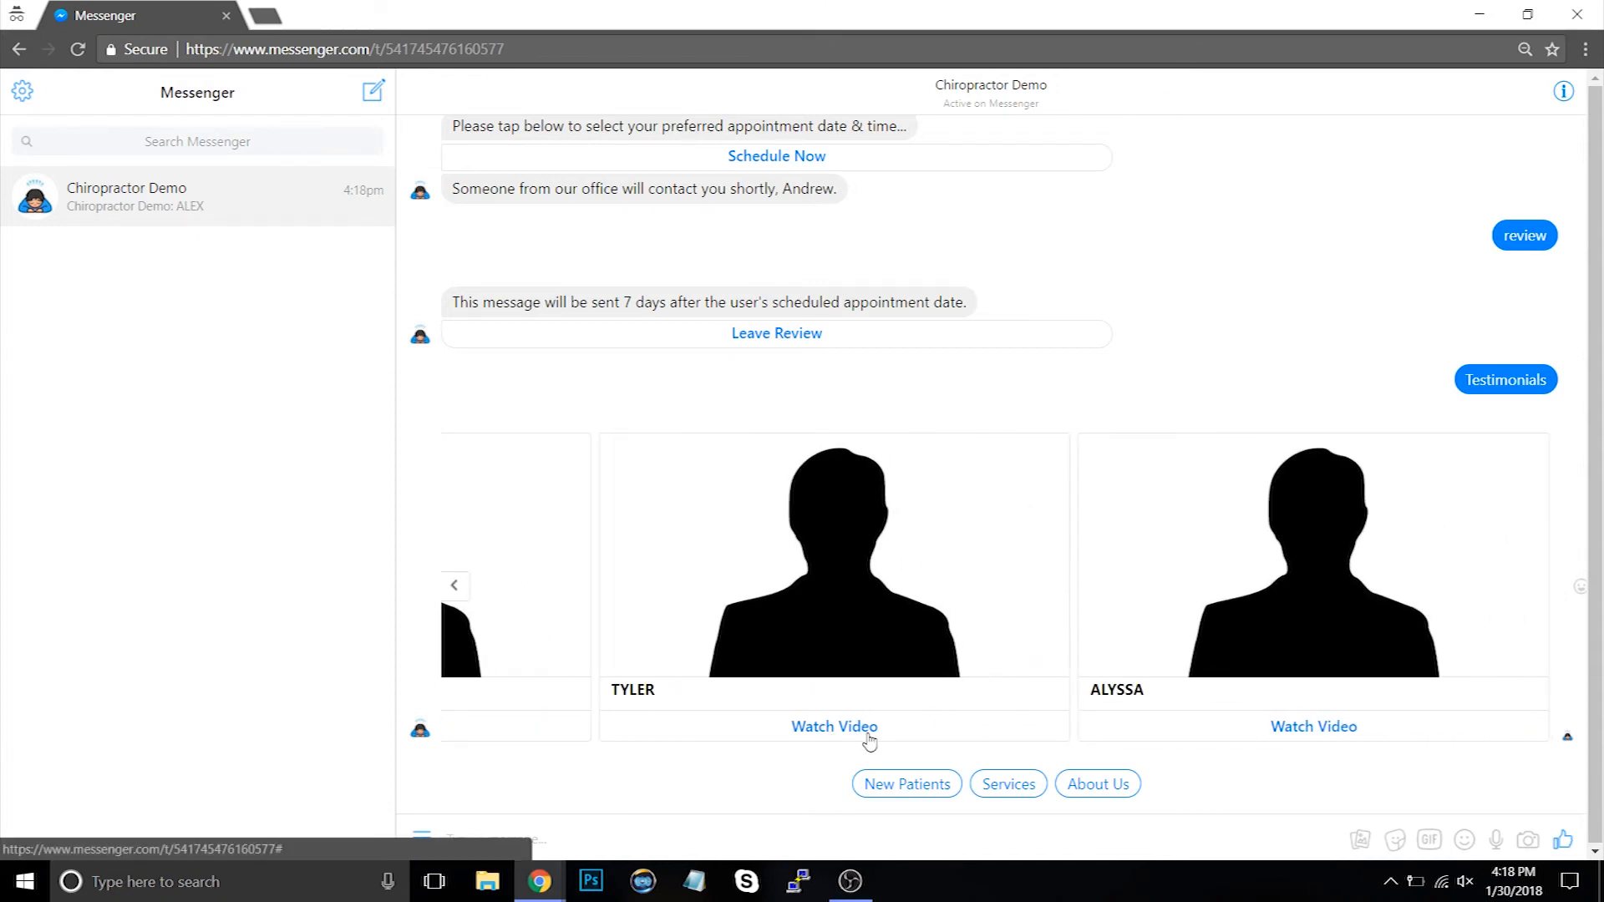
click(834, 726)
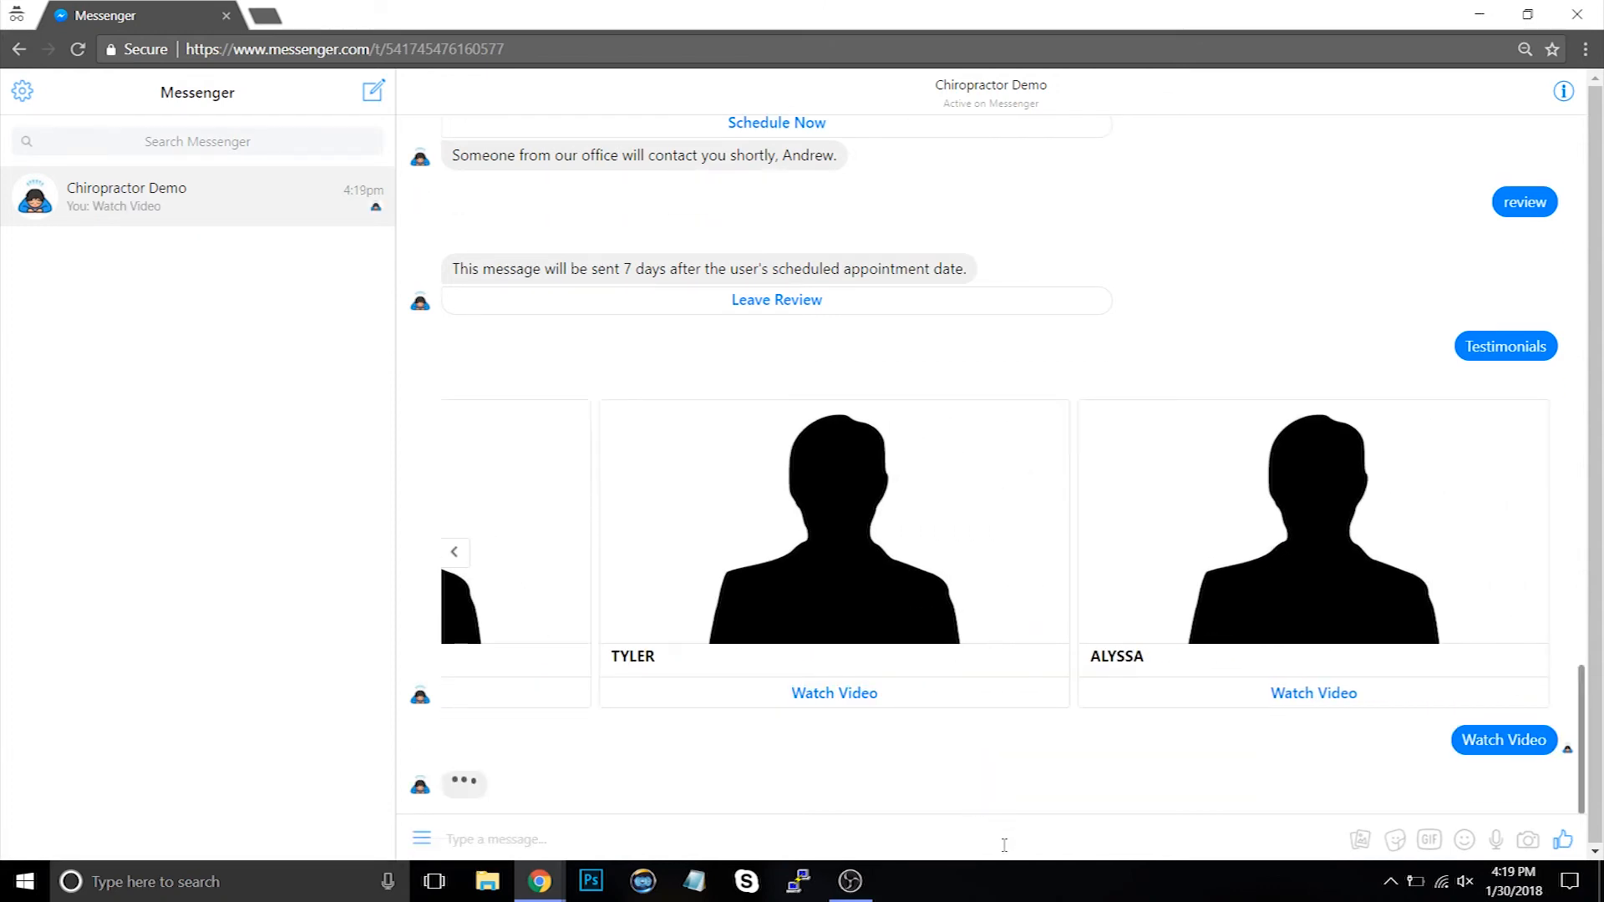
Let Tyler's video load, followed by the bot's complimentary consultation question.
click(1502, 739)
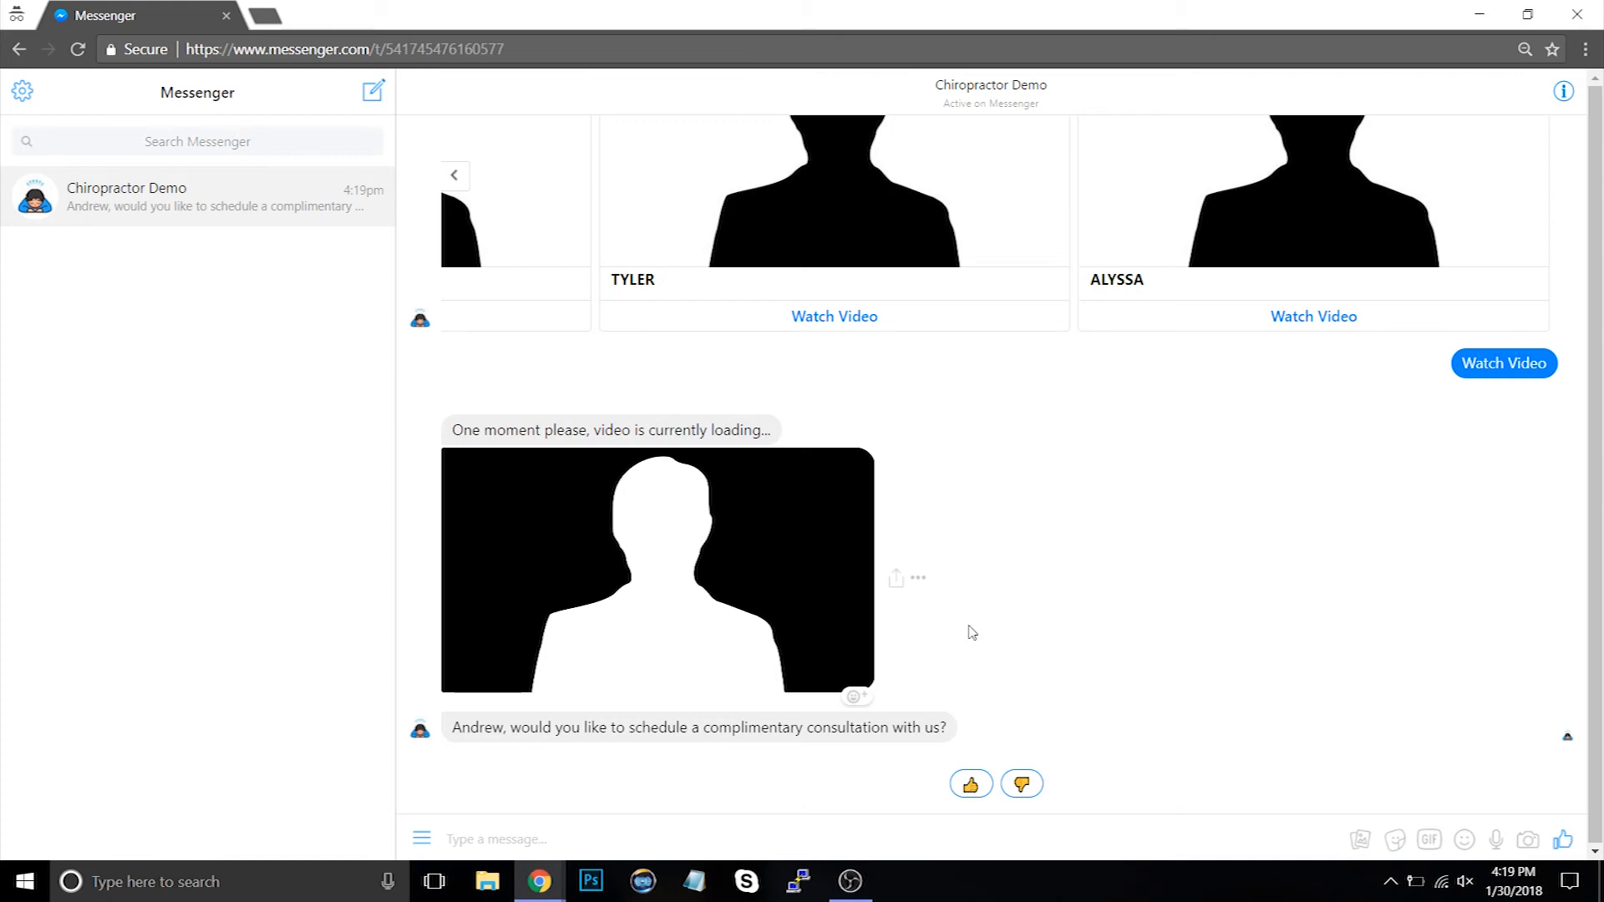
mouse_move(1119, 661)
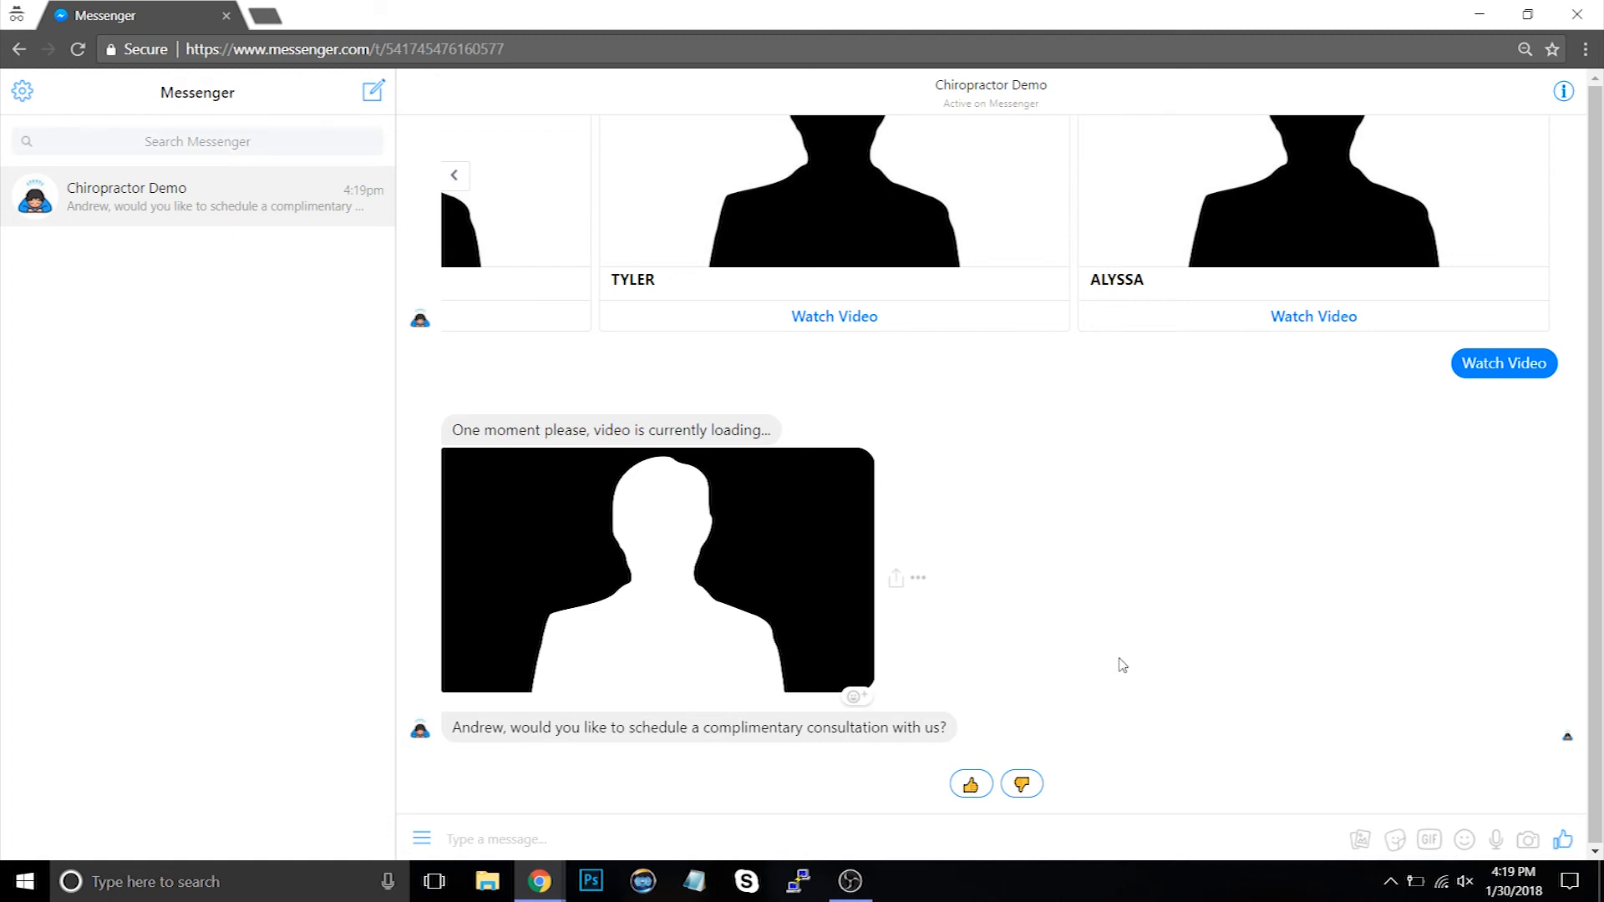
mouse_move(1048, 719)
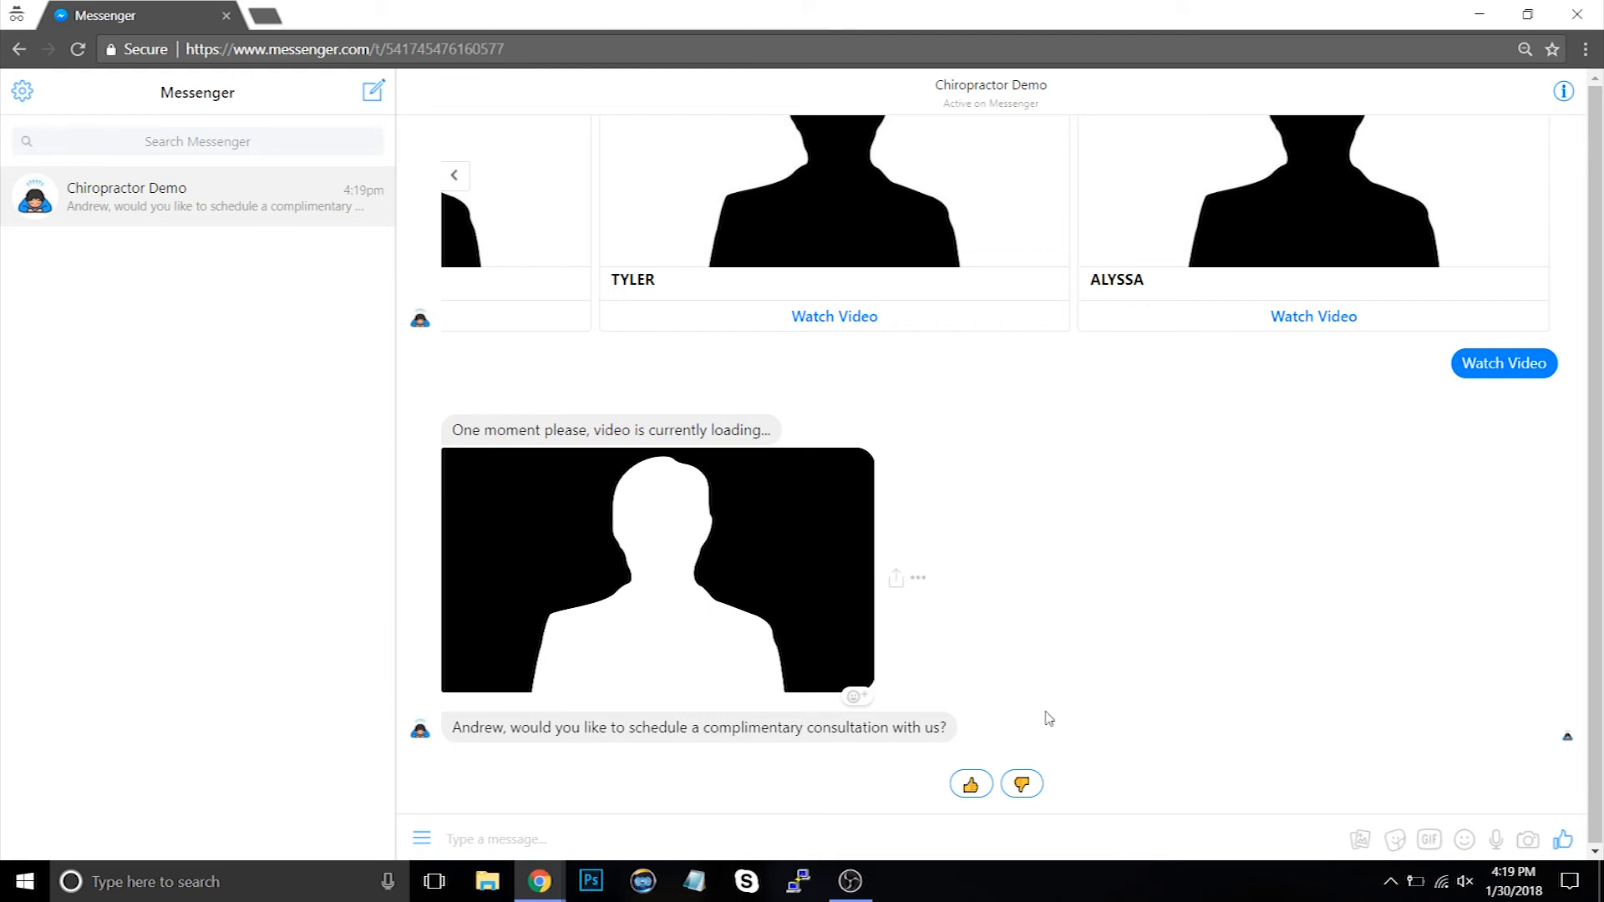
mouse_move(1148, 627)
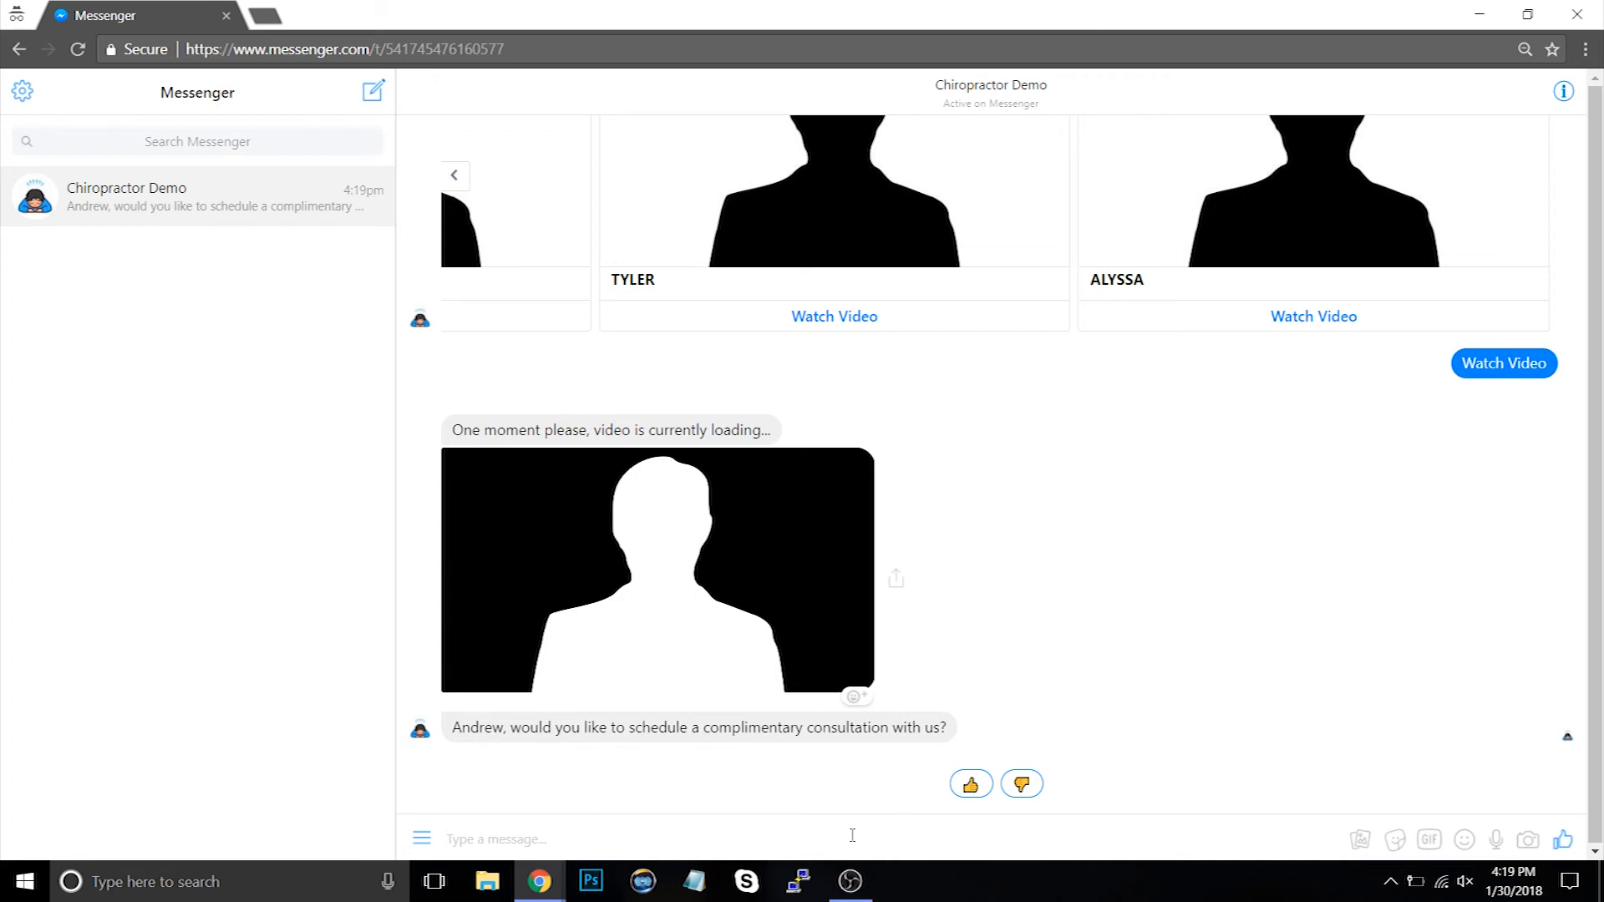
click(496, 839)
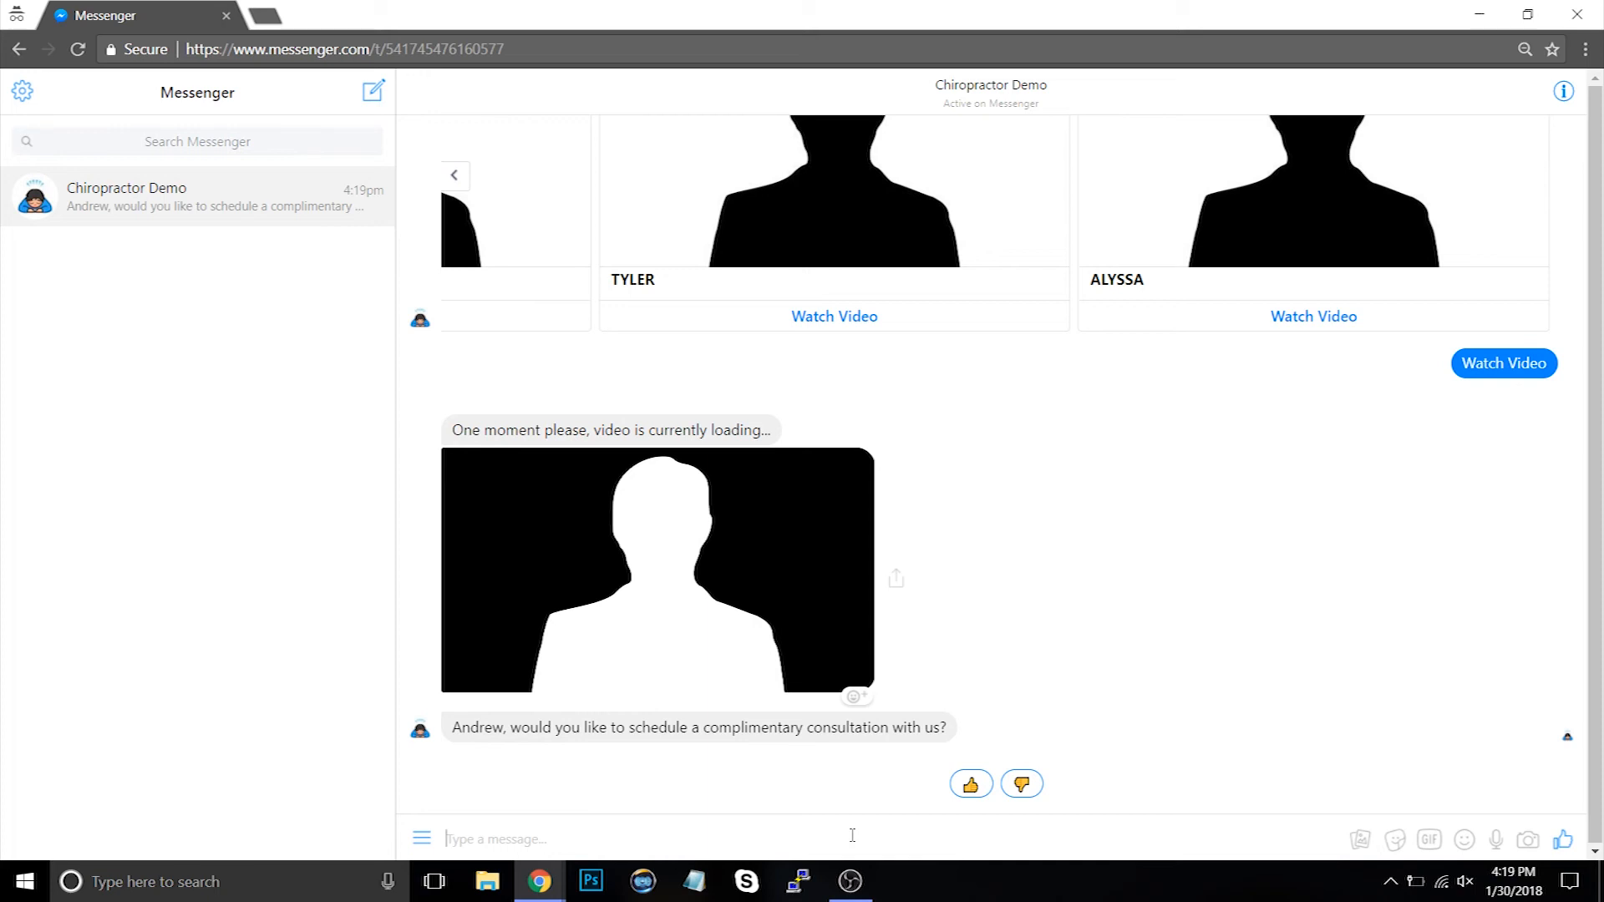
Ask 'what's your address?' and get XYZ Chiro's Hollywood address with Get Directions.
text(what's your a)
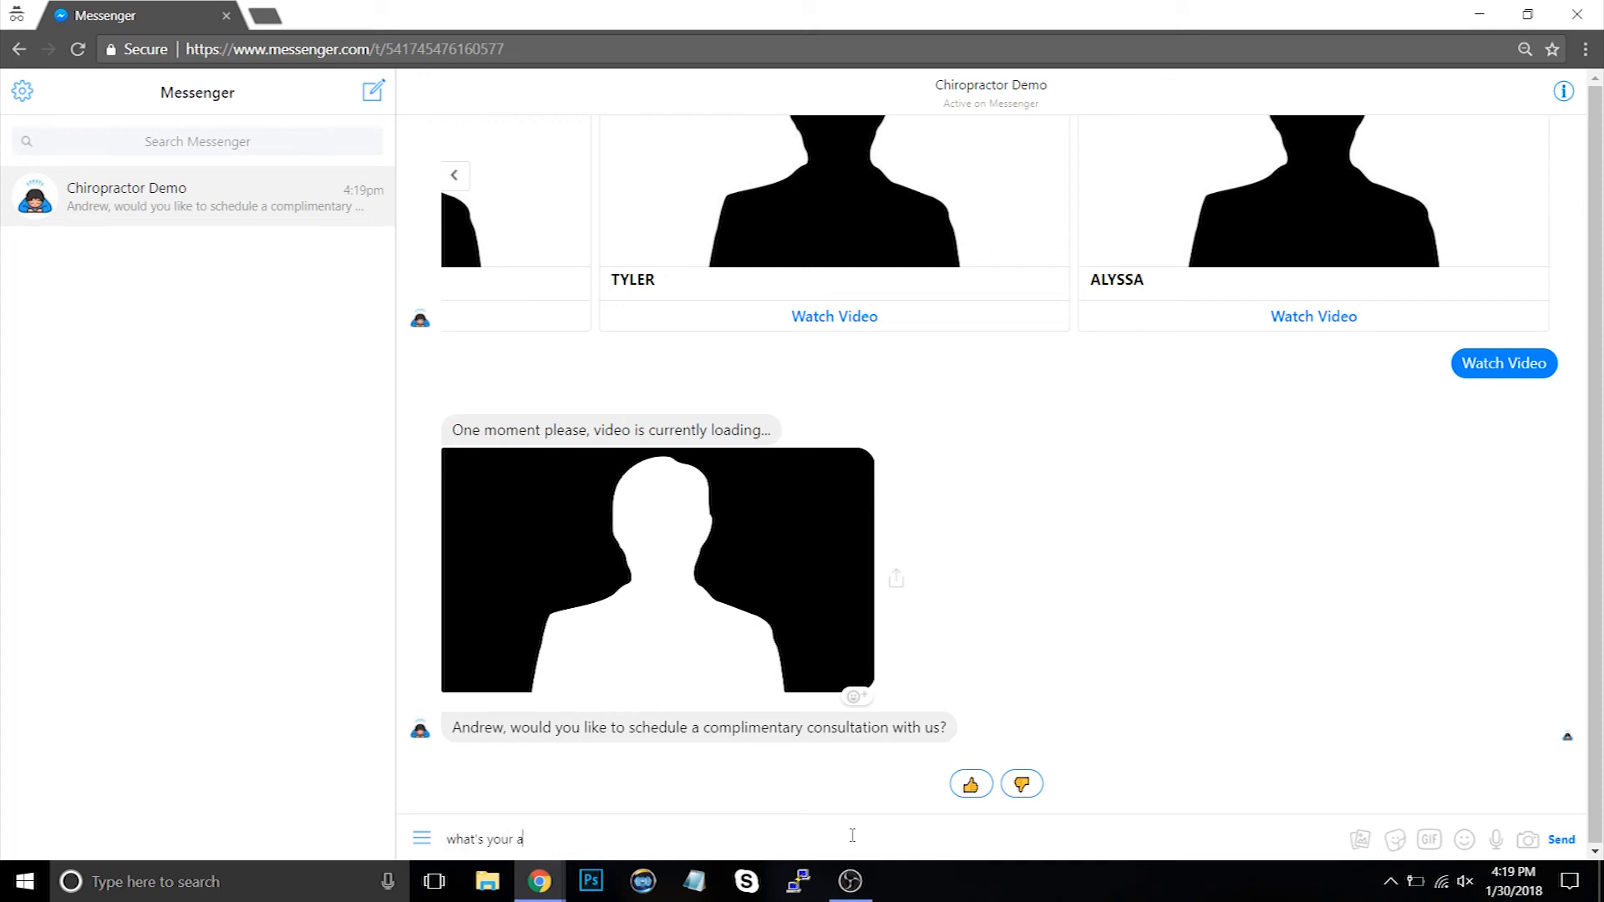
click(1560, 838)
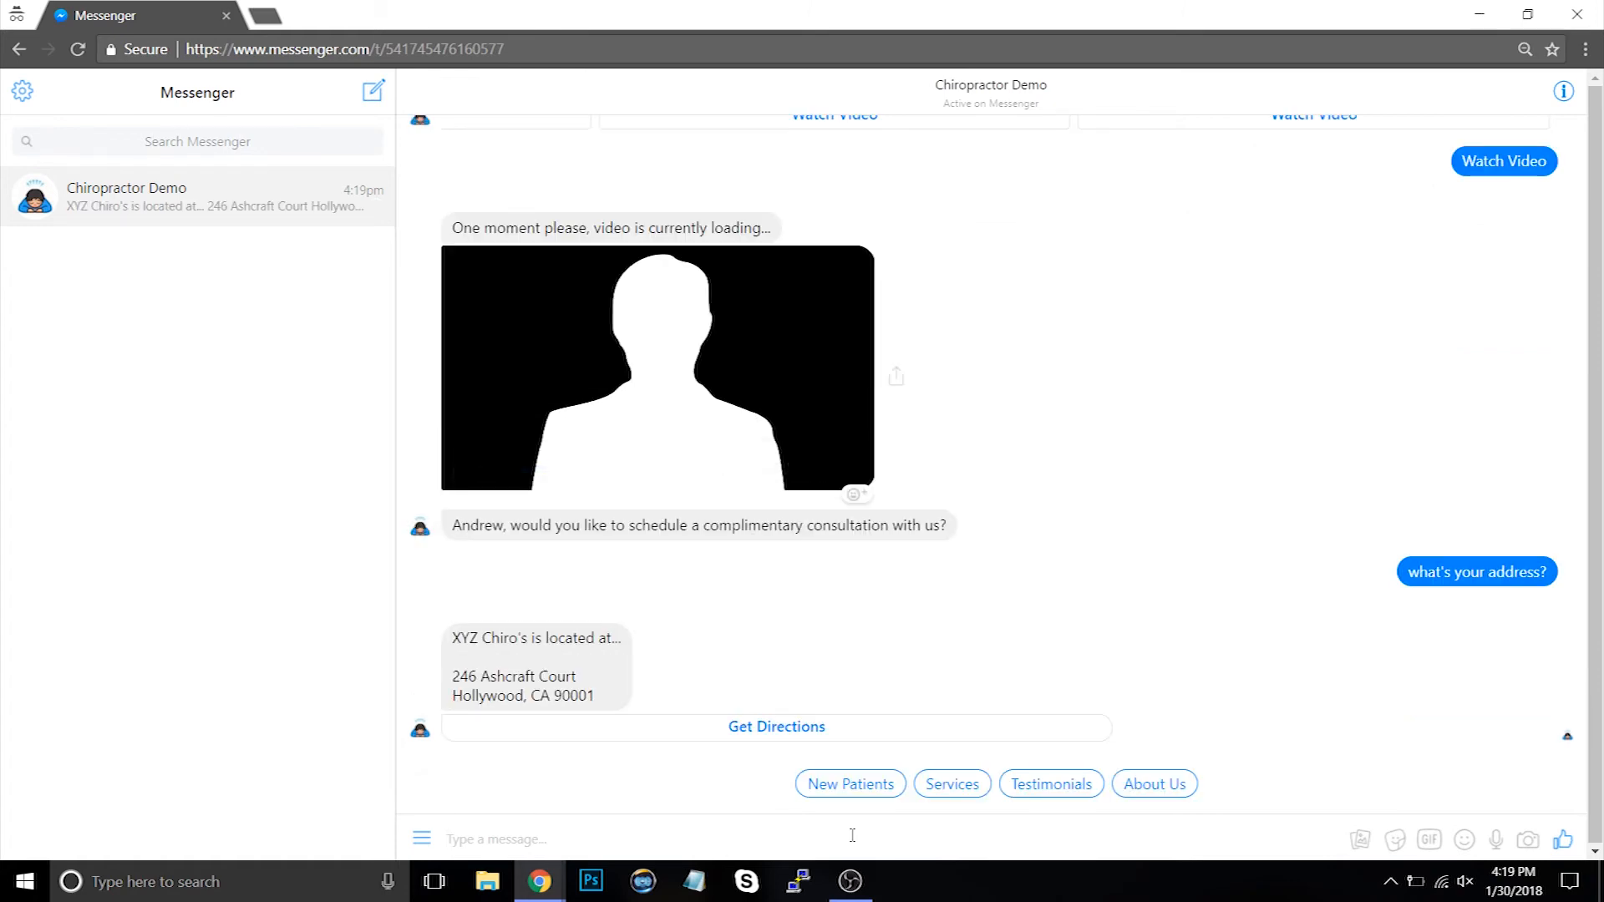
click(496, 839)
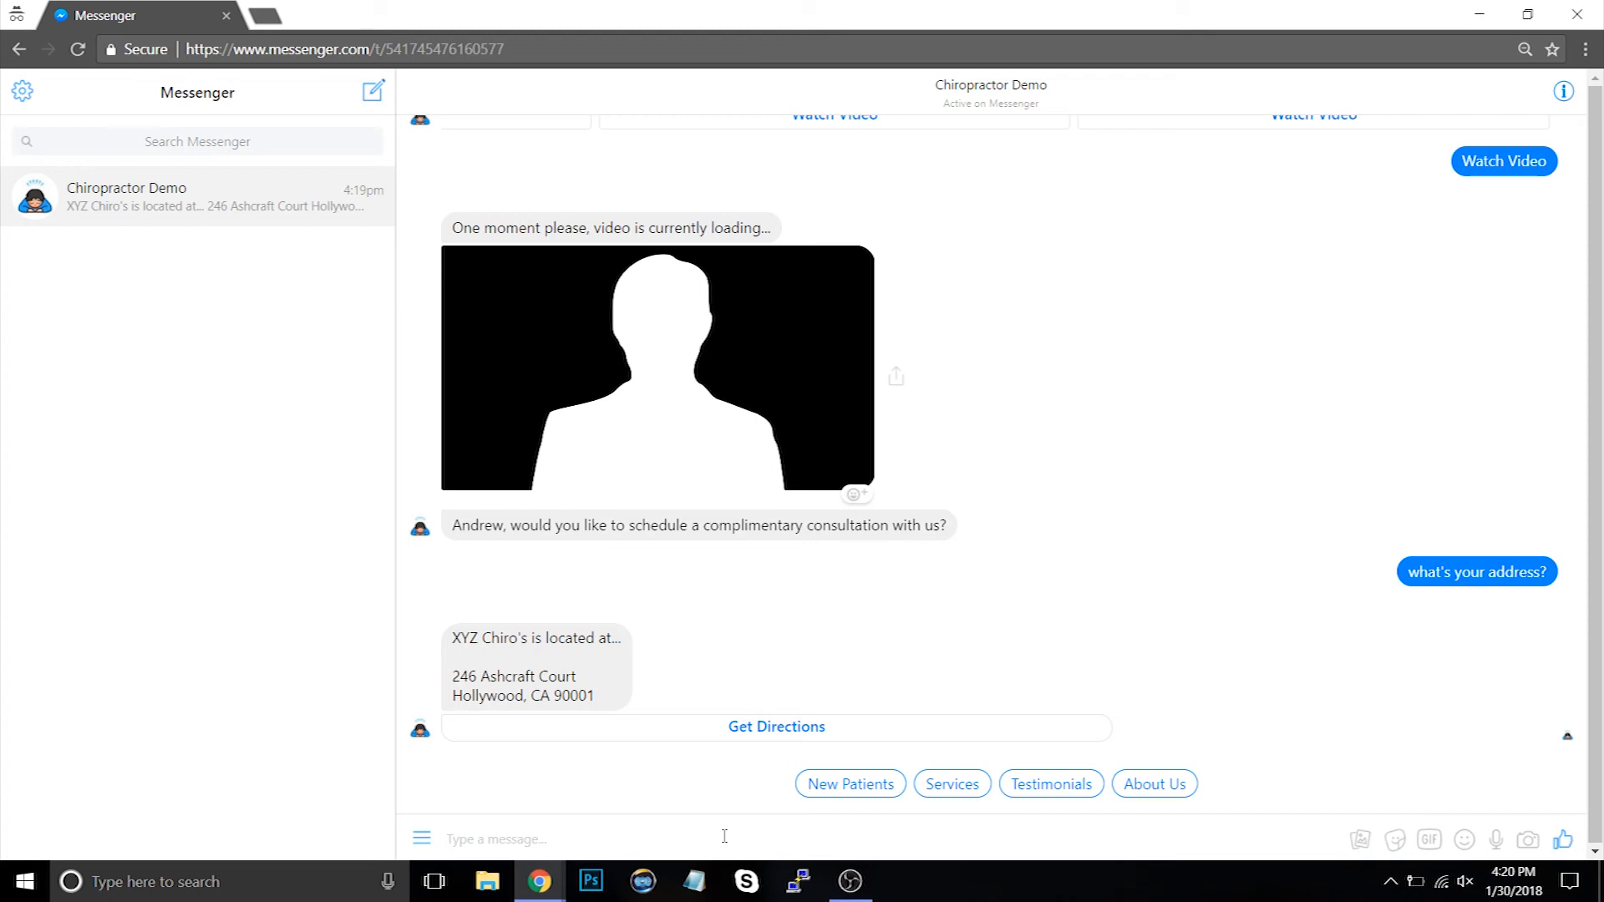
click(496, 838)
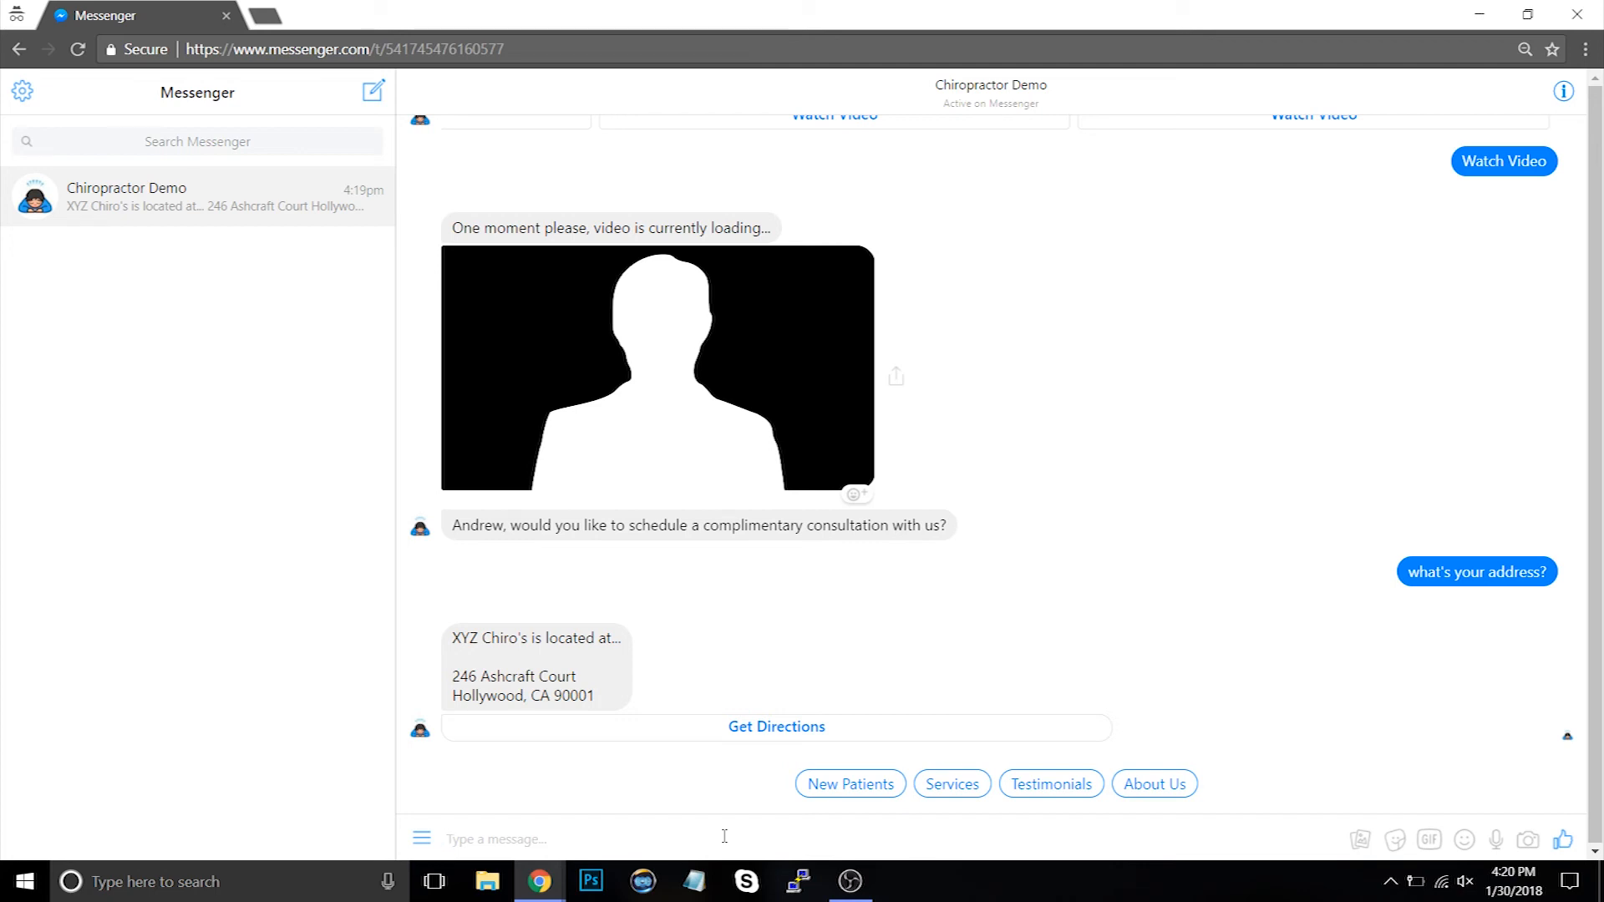
Ask 'what's ur phone #' and 'i'd like to see ur customer reviews'.
text(what)
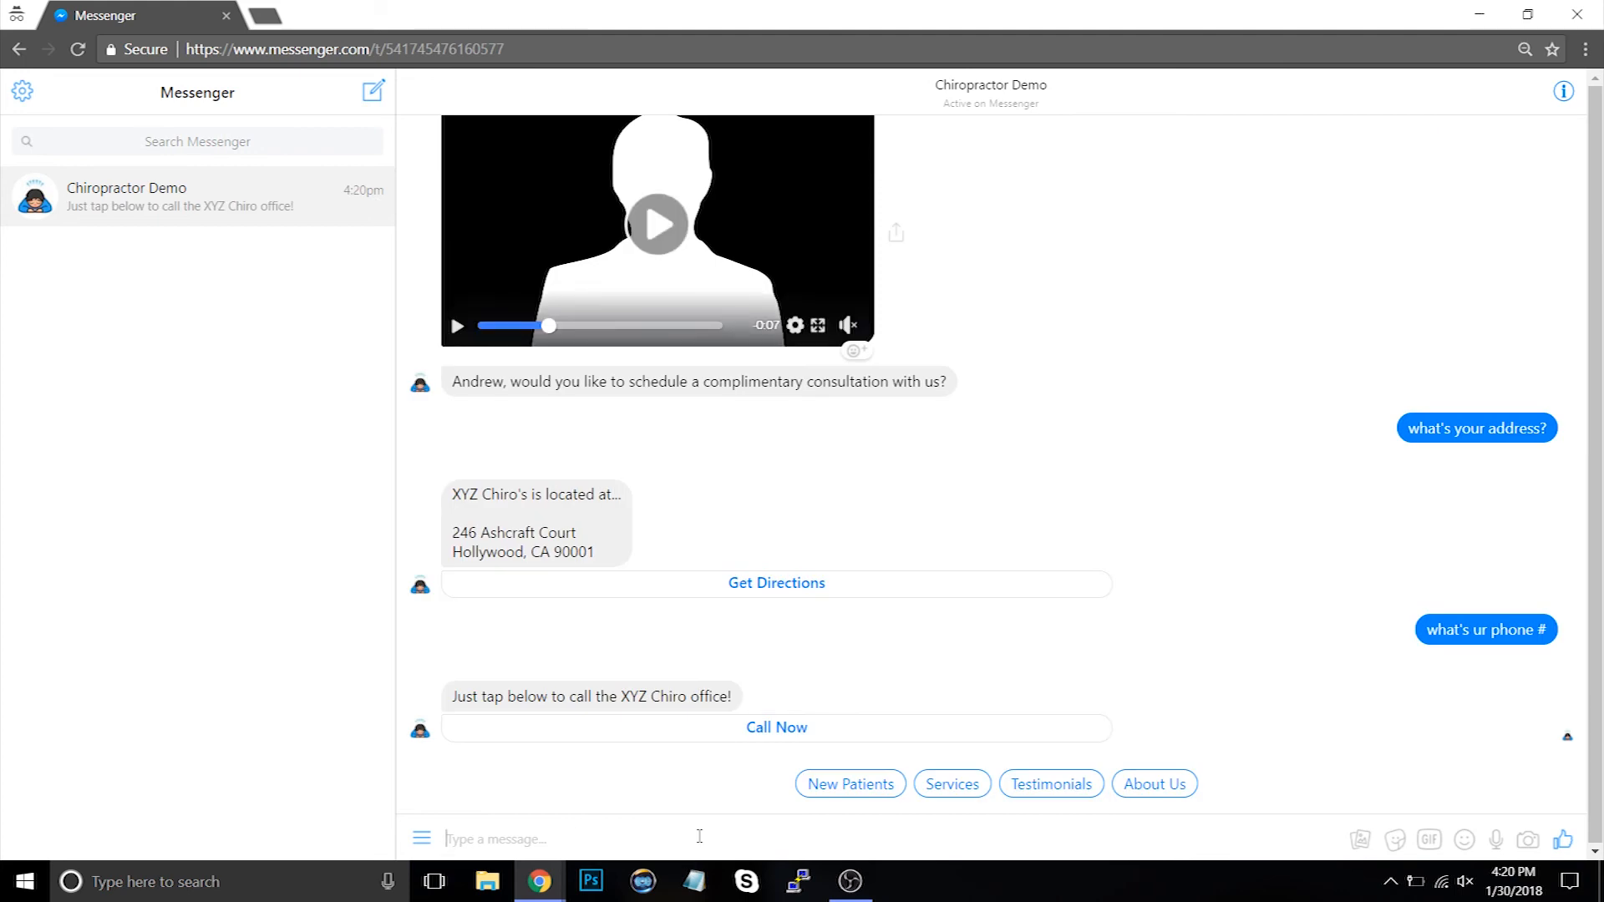
text(i'd like)
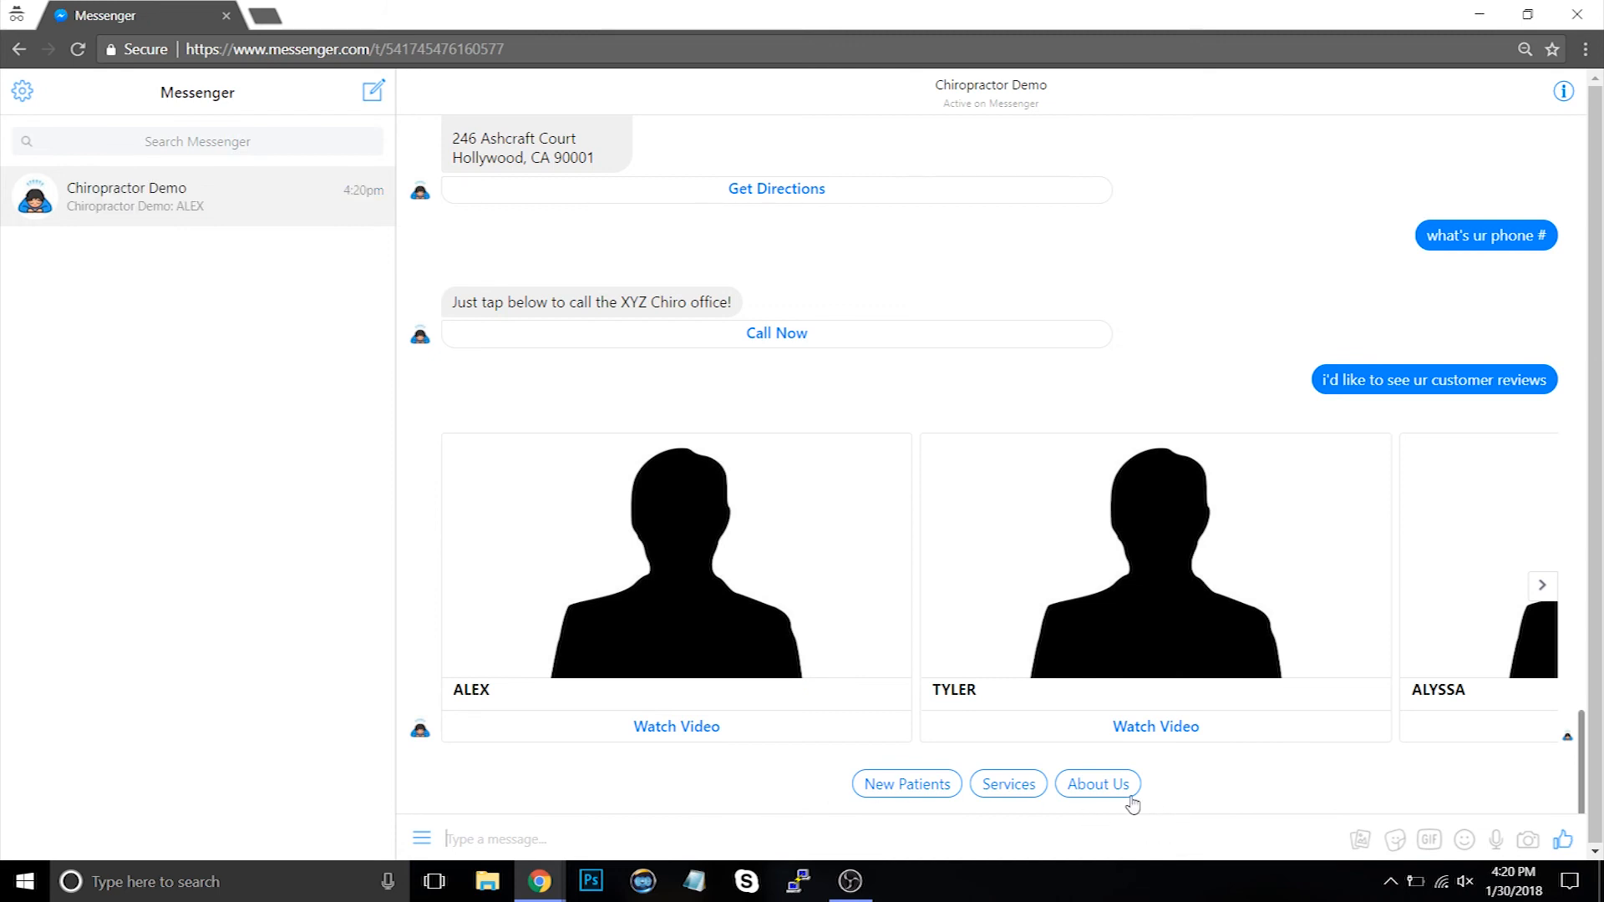
Choose About Us to list the doctors, then read Dr. John Doe's bio.
click(1097, 784)
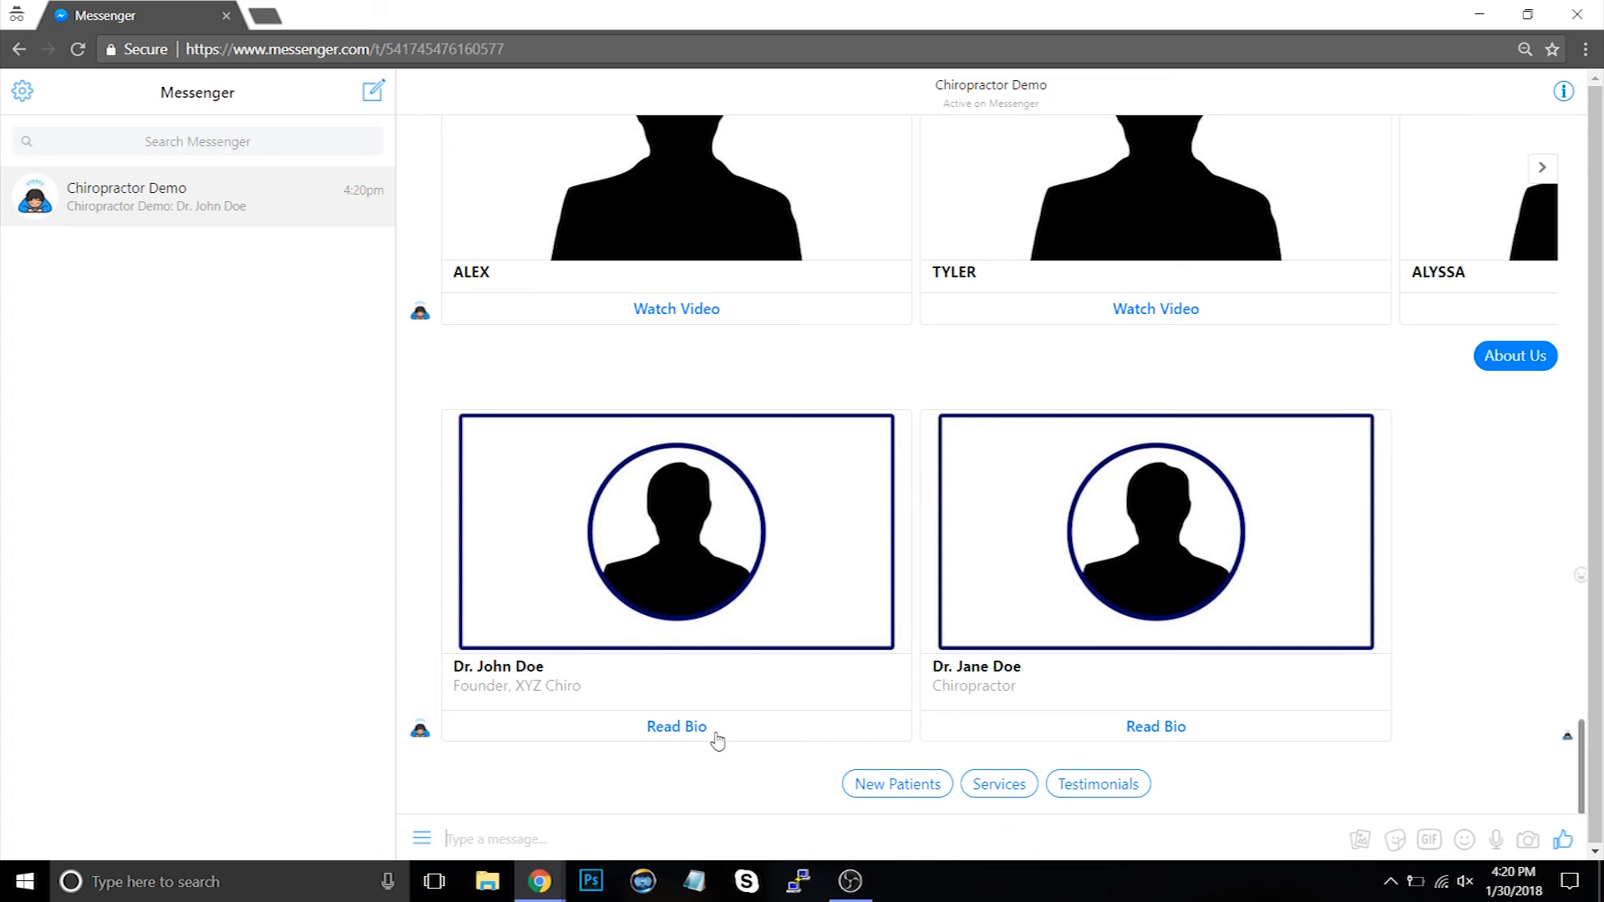
click(676, 726)
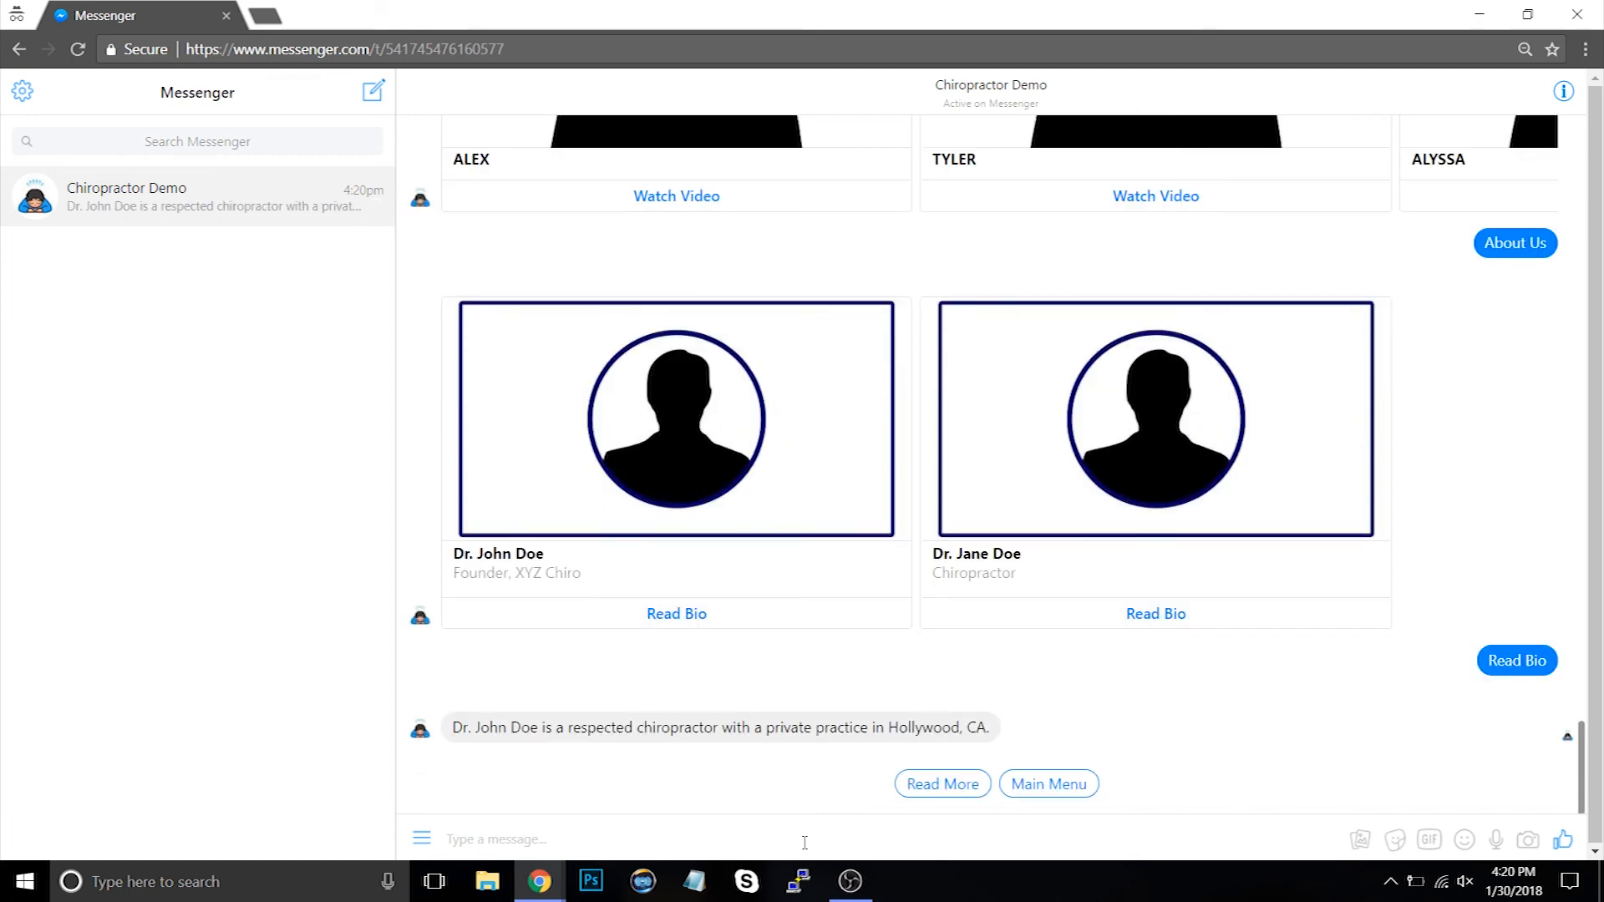
Ask for more about Dr. John Doe via the Read More reply.
click(941, 784)
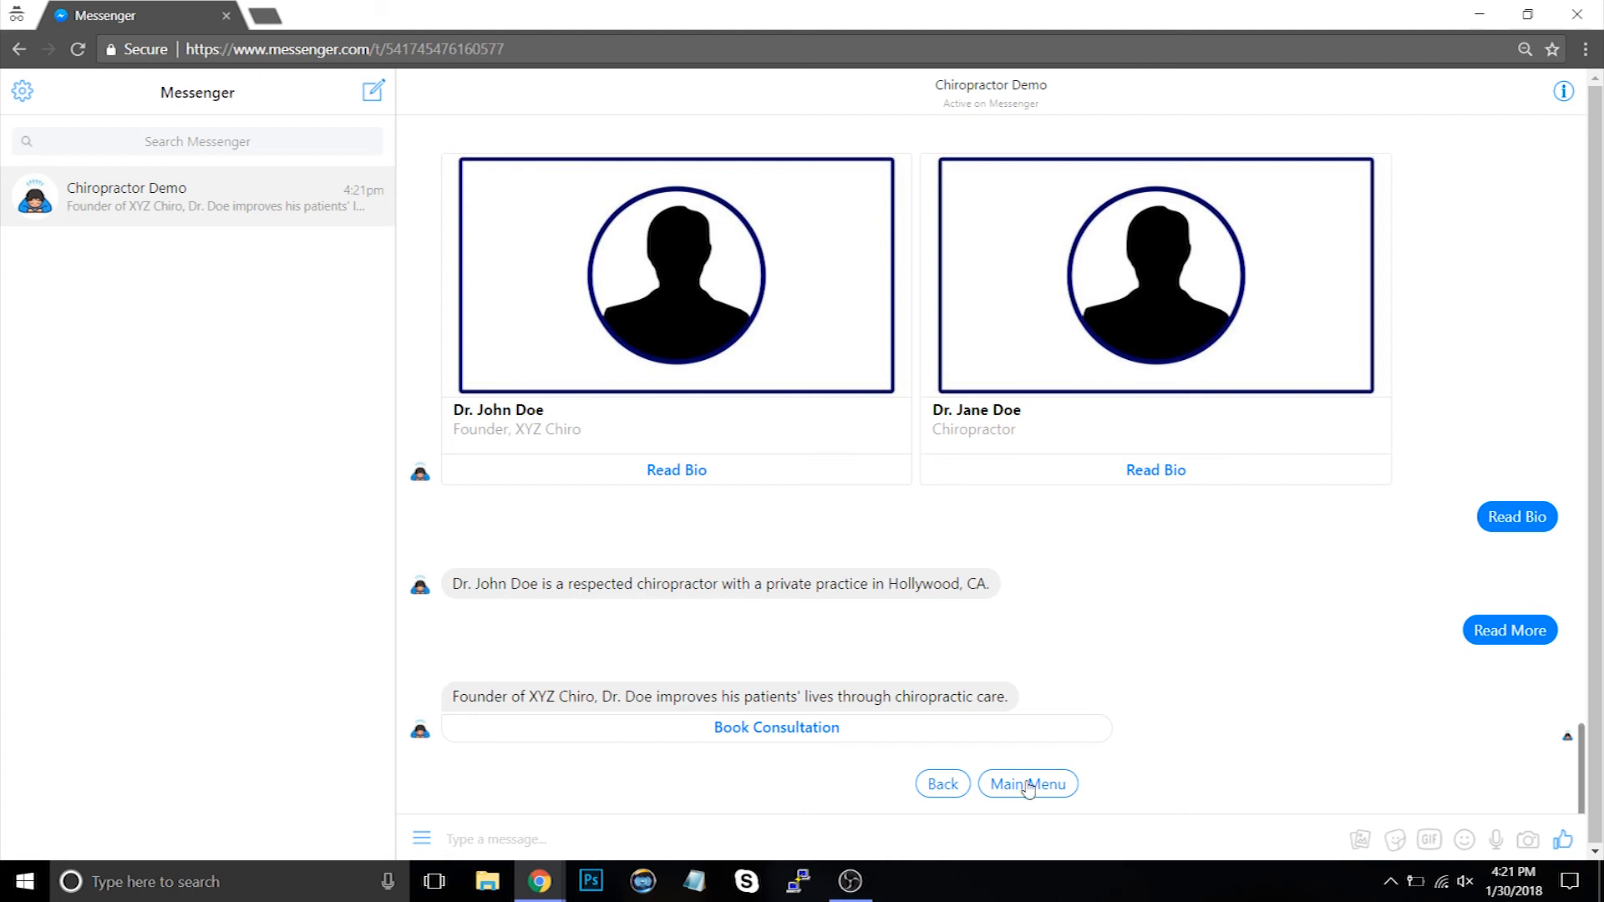
Choose Main Menu to bring back the New Patients and Services cards.
click(1027, 783)
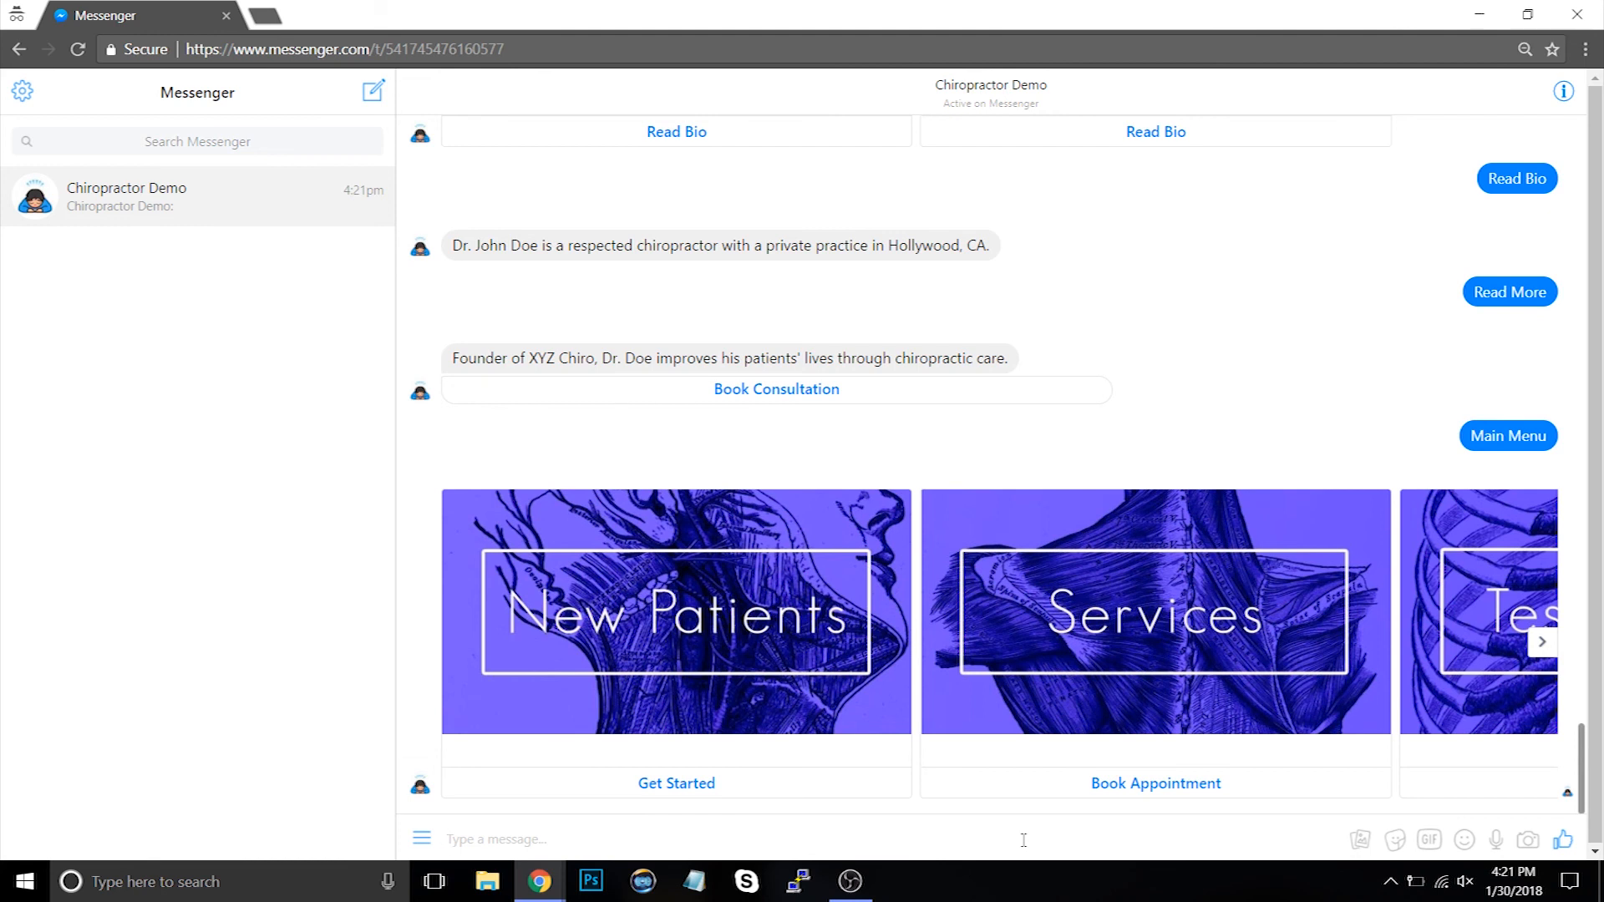
click(497, 839)
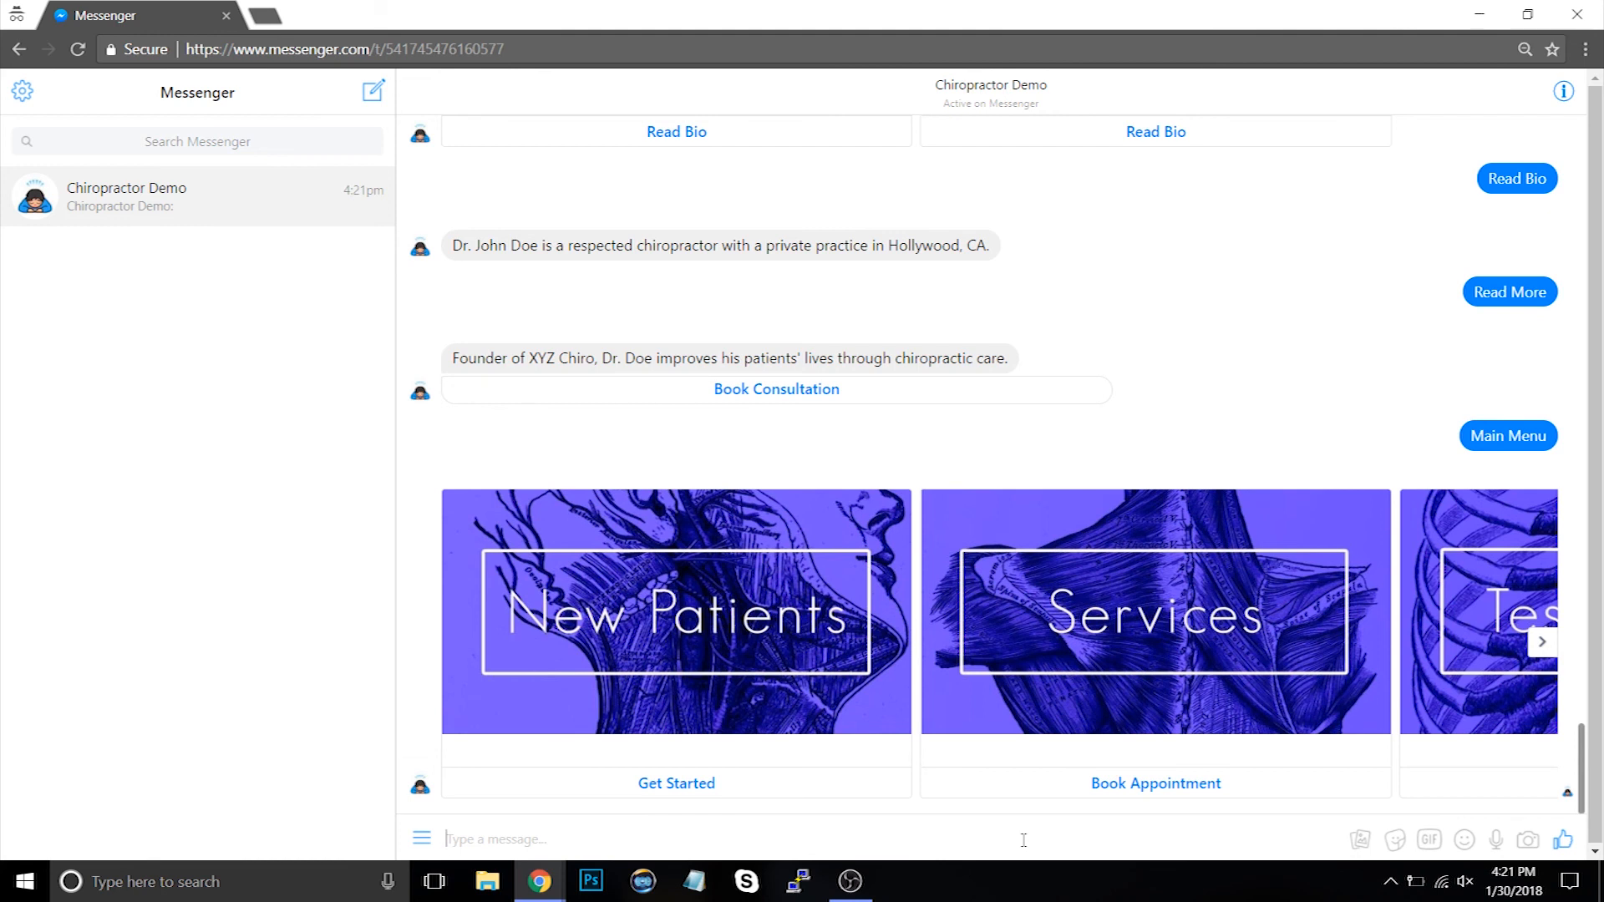